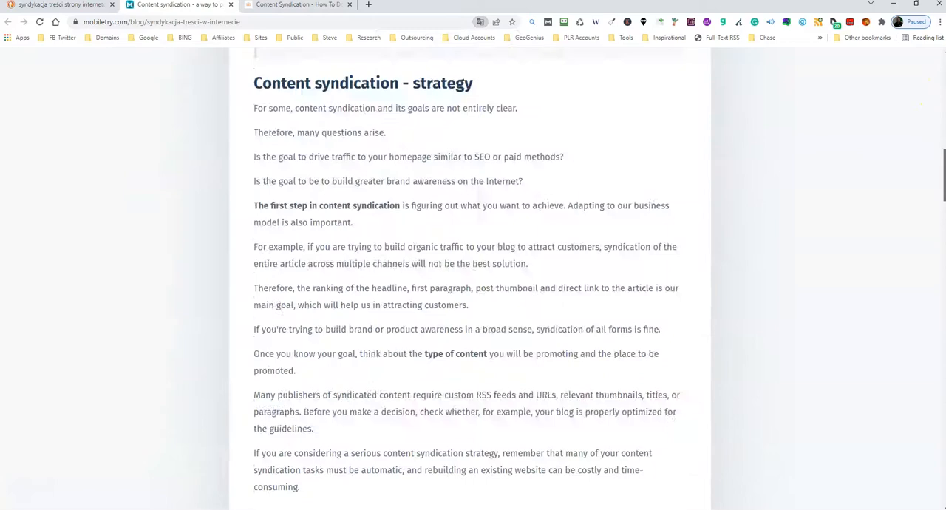
Scroll back up the content syndication article before leaving it for RSS Contender
scroll(up, 3)
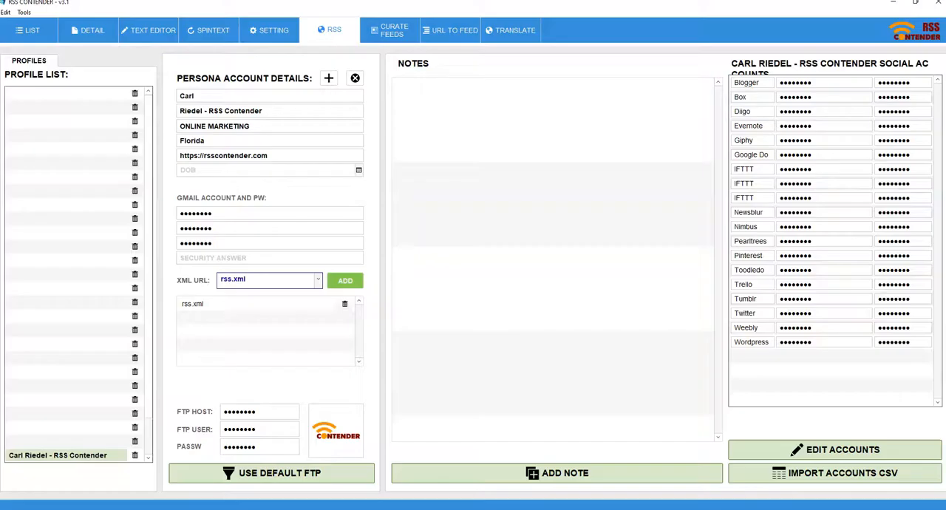
click(510, 29)
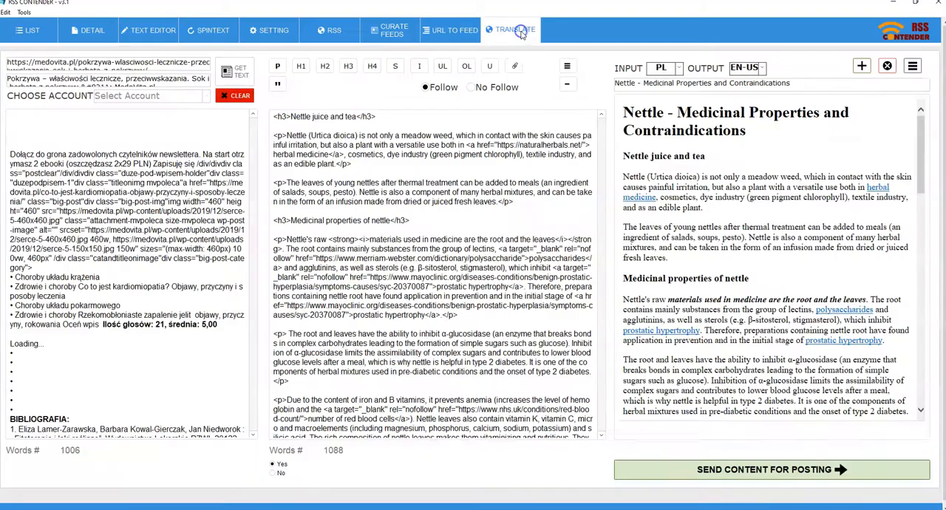
click(887, 65)
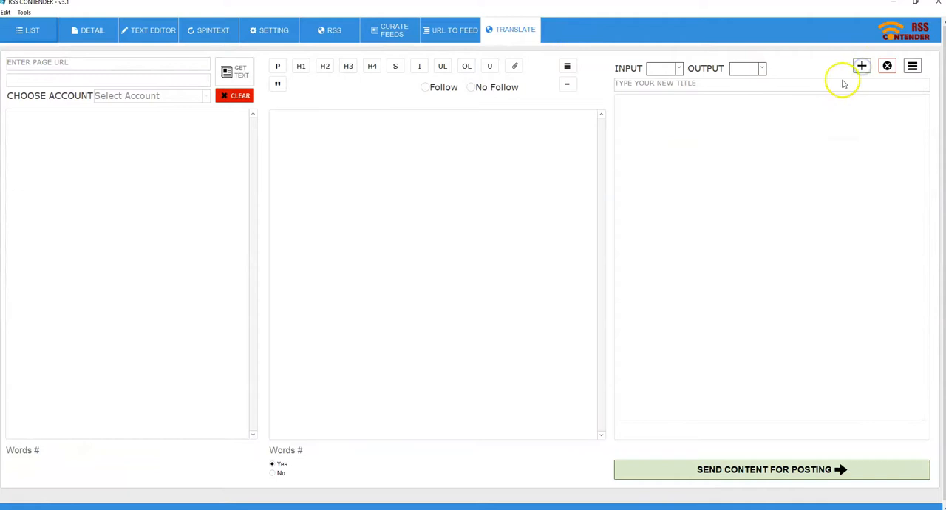
text(https://mobiletry.com/blog/syndykacja-tresci-w-internecie)
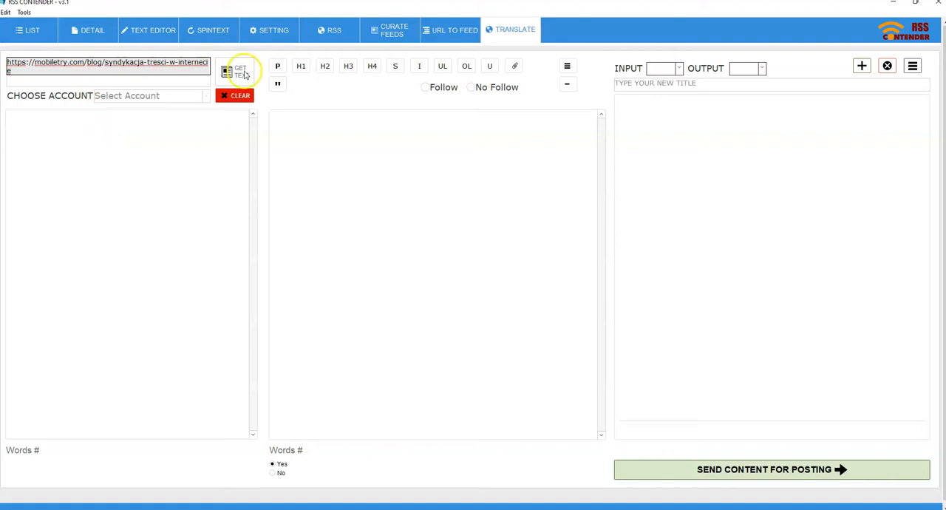
click(235, 71)
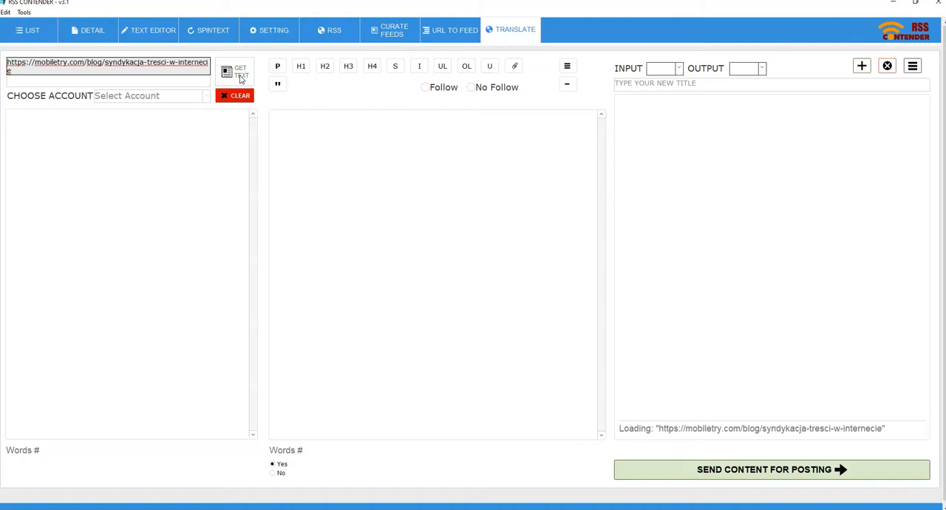
click(239, 71)
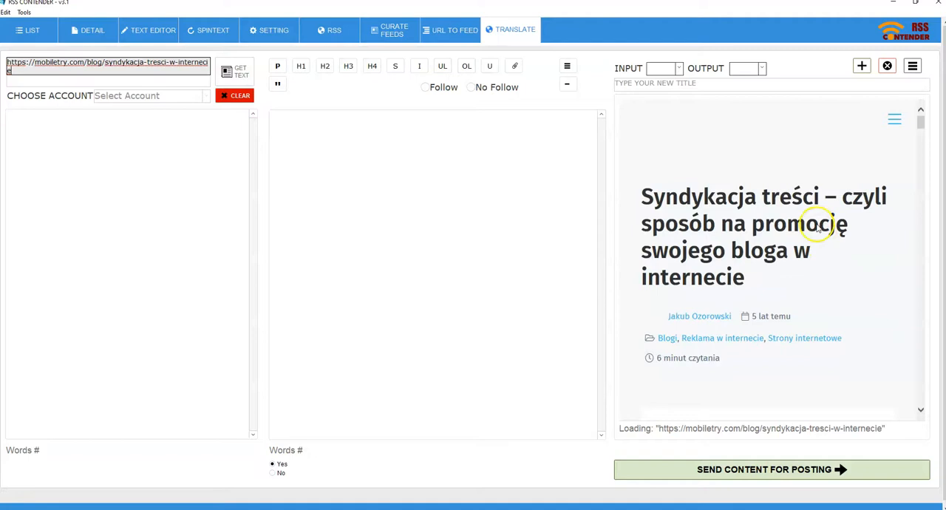
mouse_move(547, 119)
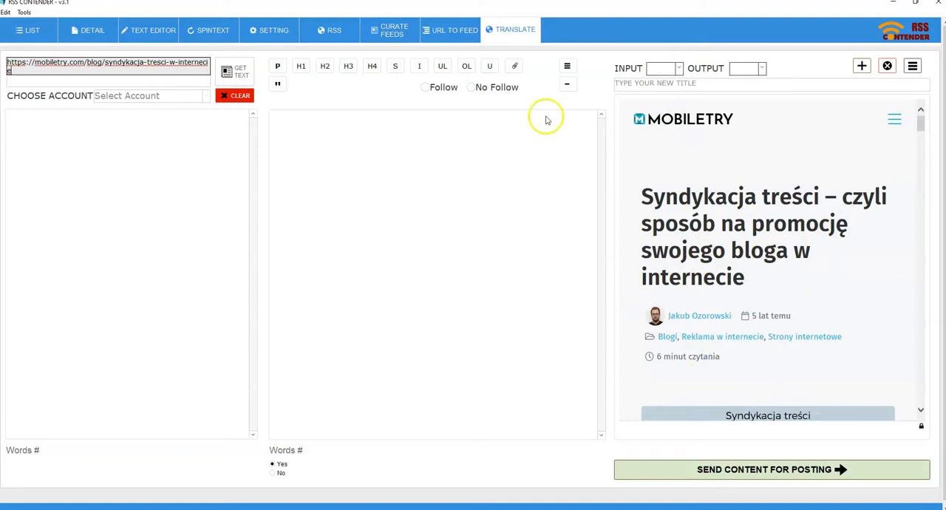
click(240, 71)
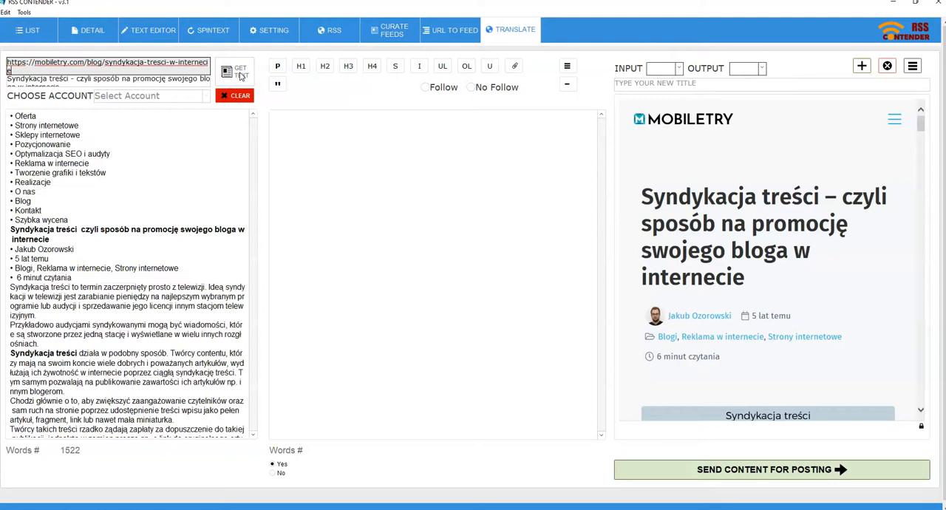
Translate the selected Polish text to EN-US titled 'Content Syndication or How to Promote your Business on the Internet'
click(677, 68)
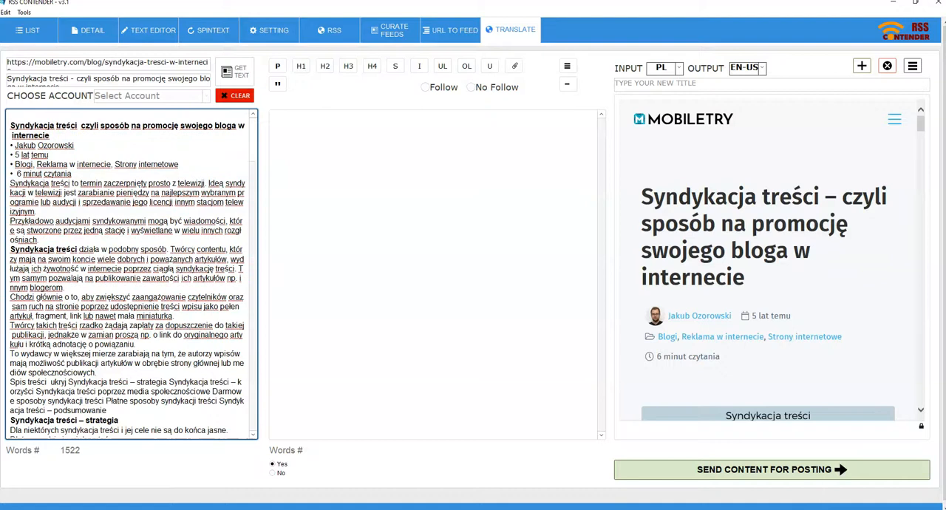
double_click(126, 130)
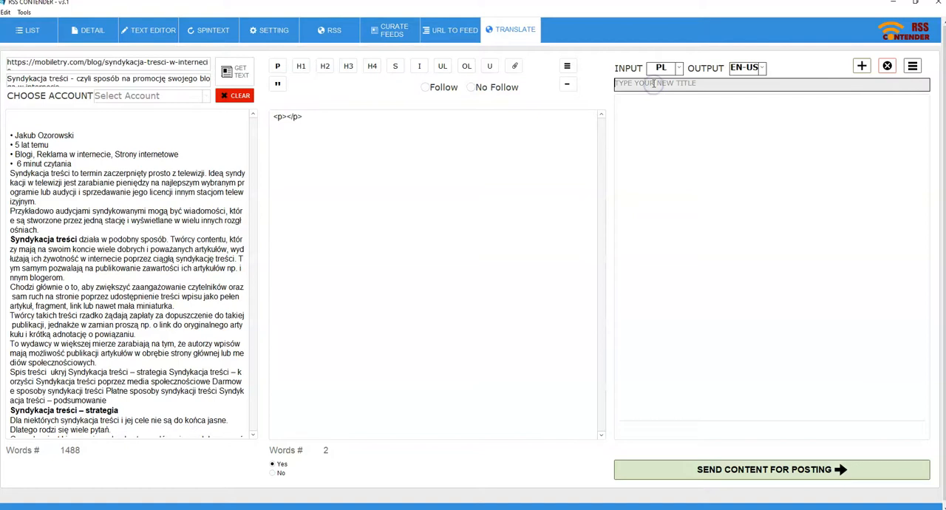
text(Content Syndication or How to Promote your Business on the Internet)
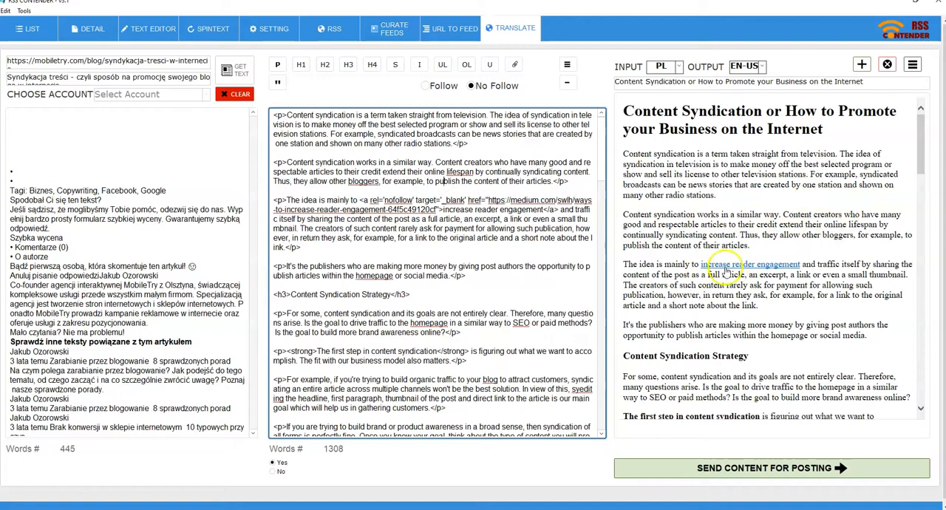
Bring up the posting accounts list to send the translated article to the RSS Contender feed
scroll(down, 3)
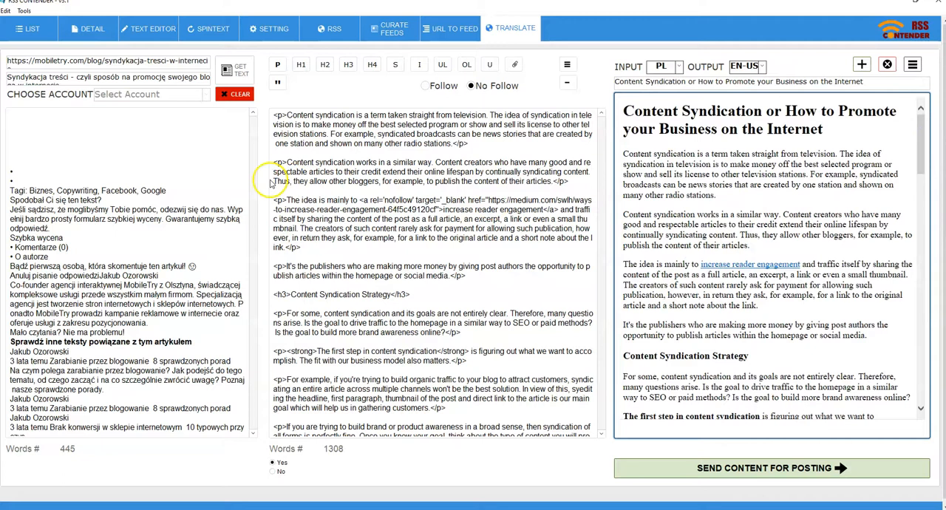
click(148, 95)
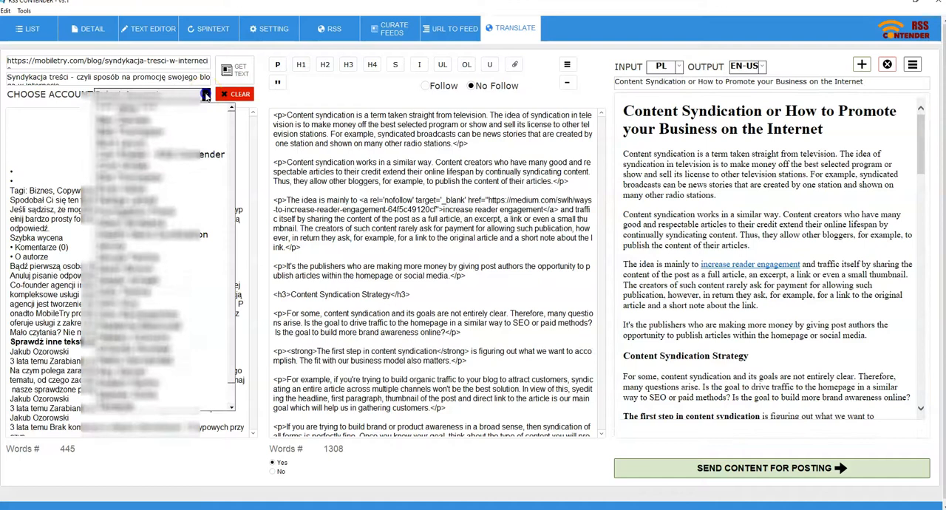
mouse_move(150, 346)
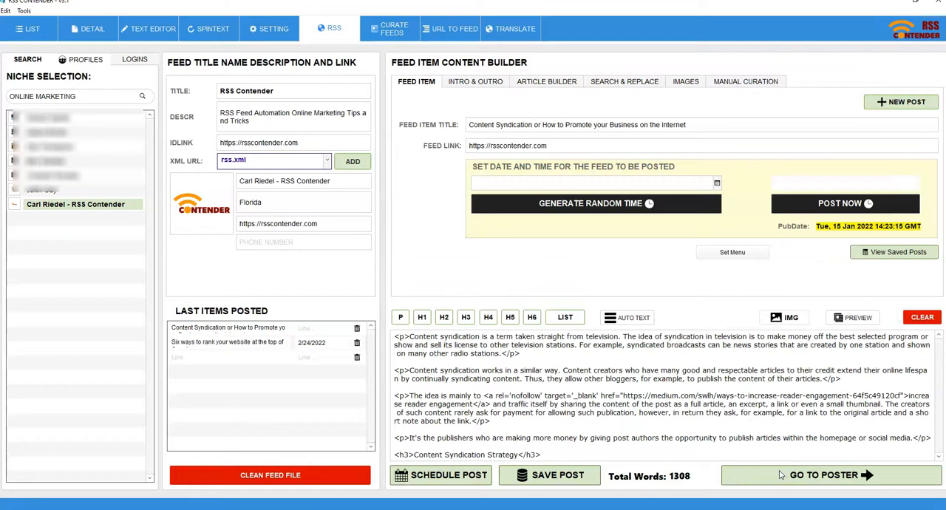
Stamp the feed item with publish date 15 Mar 2022 14:23:22 via Post Now
click(594, 204)
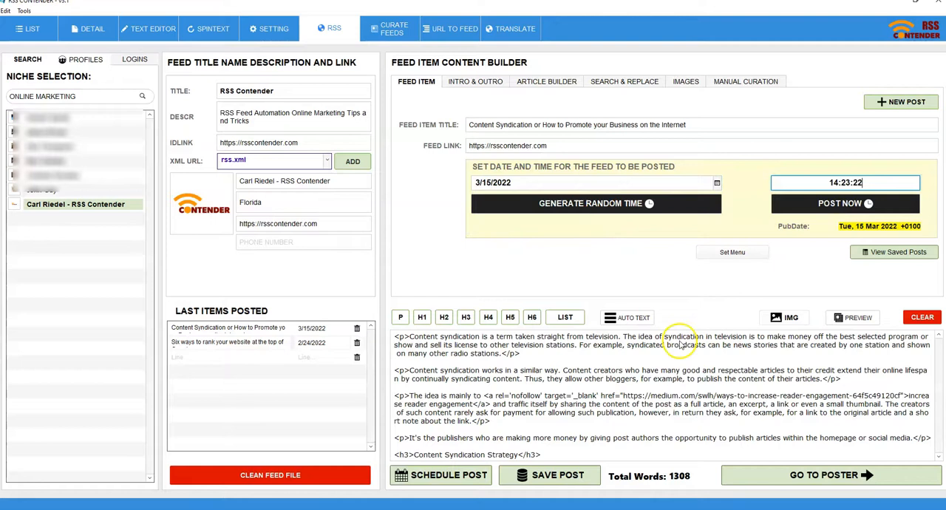
click(846, 204)
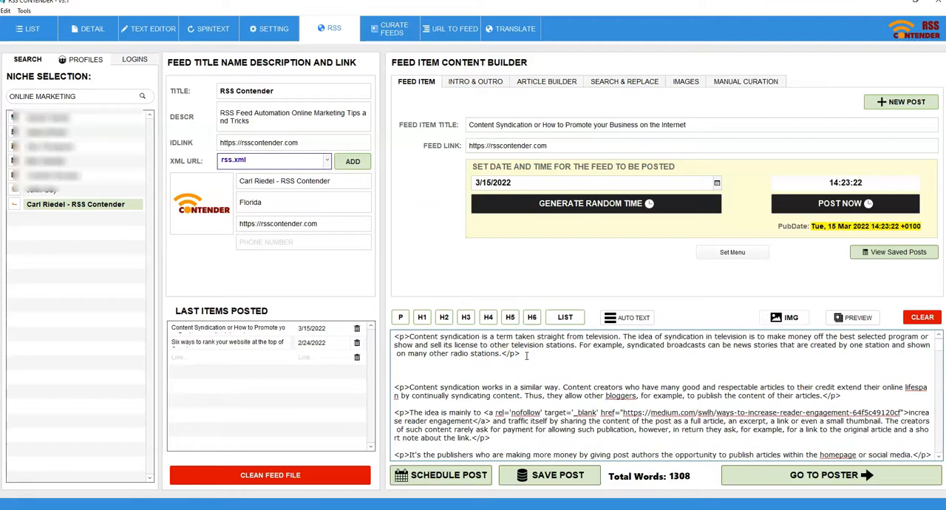
Enable automated niche images and insert an IMG tag into the article content
click(686, 81)
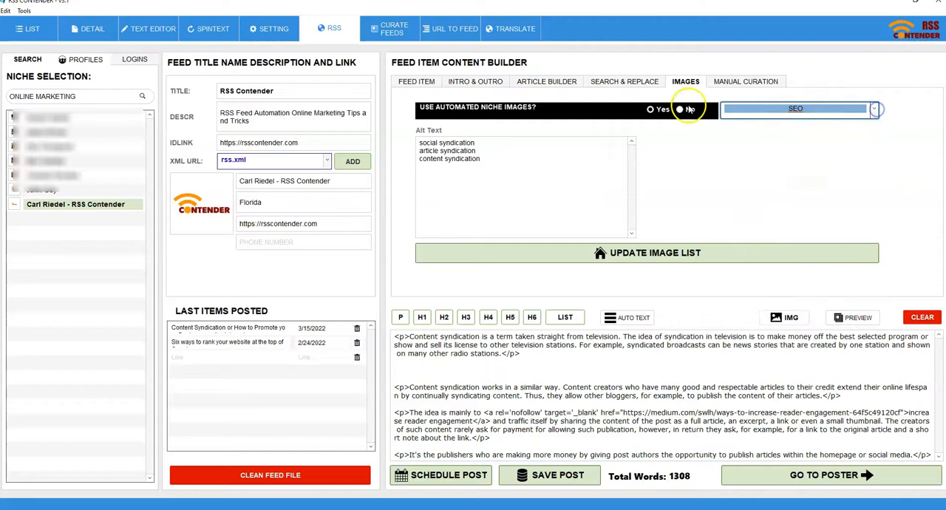
click(417, 81)
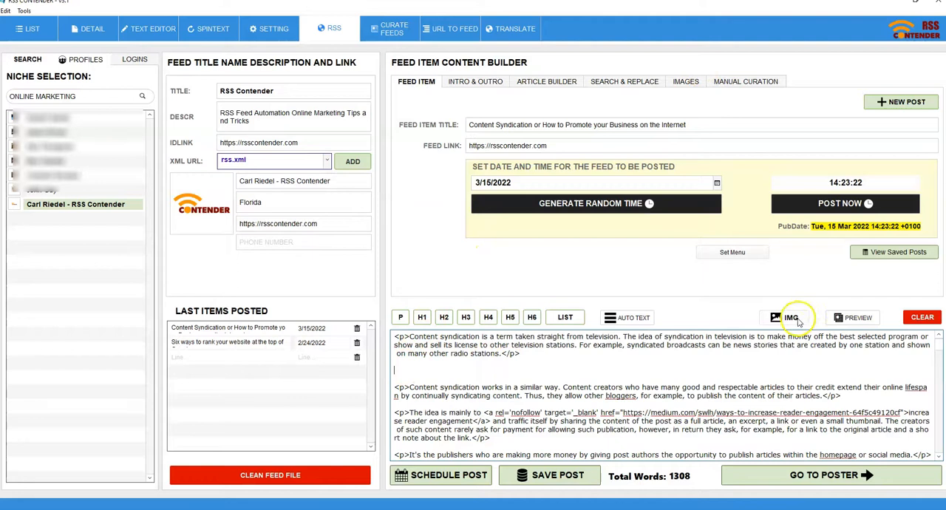
click(784, 316)
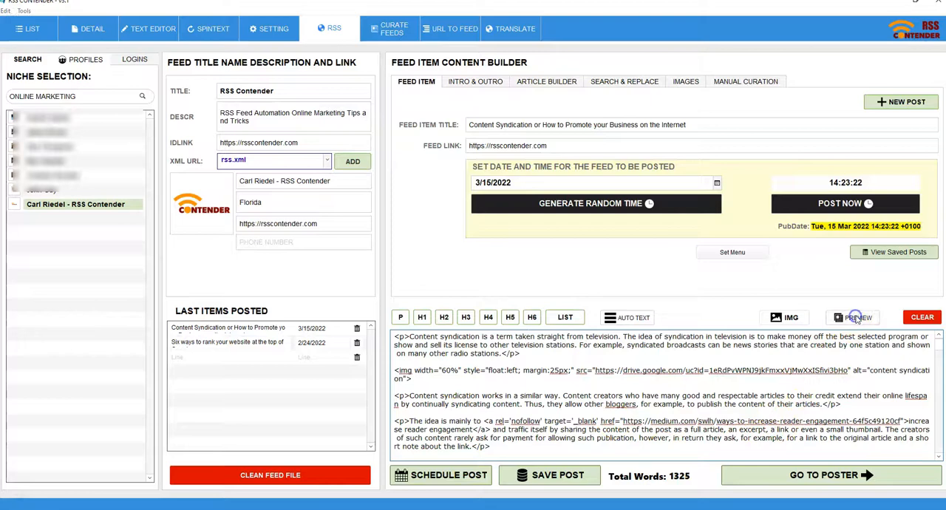
click(851, 316)
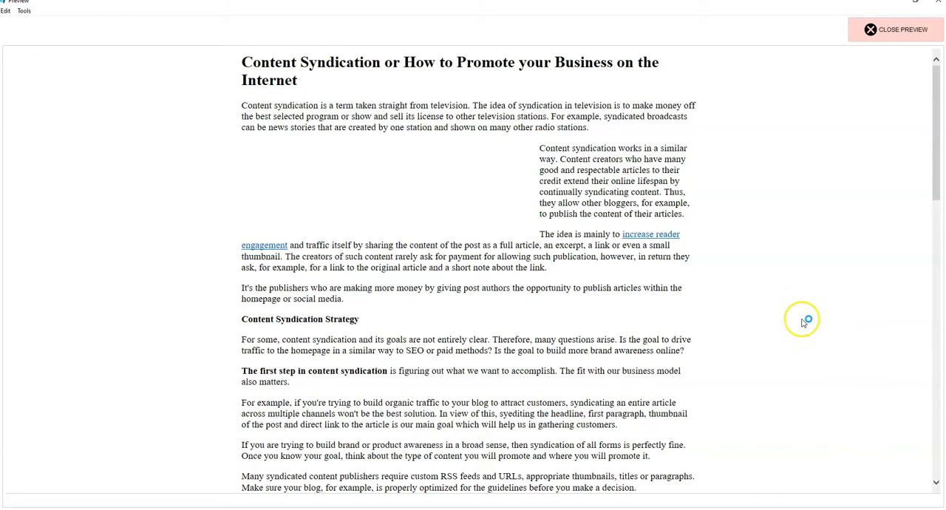
click(902, 30)
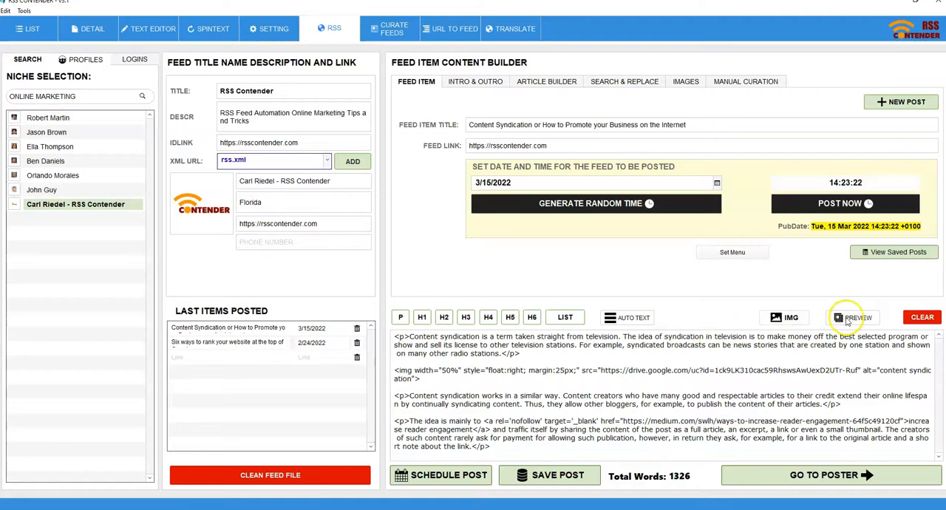
click(851, 316)
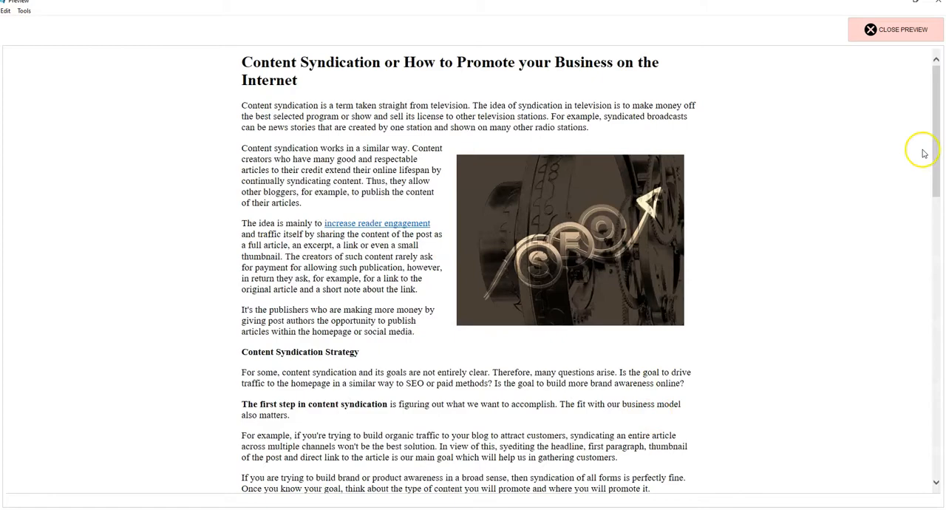
scroll(down, 3)
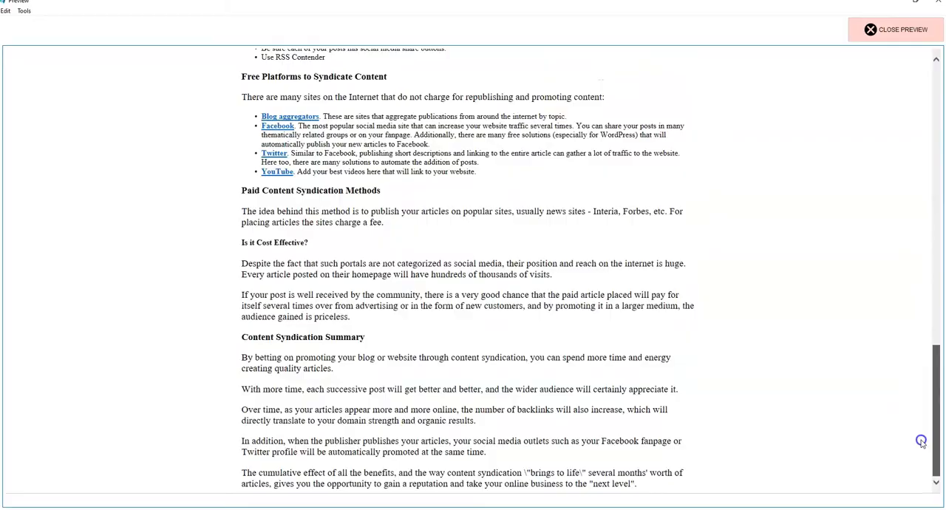
click(869, 29)
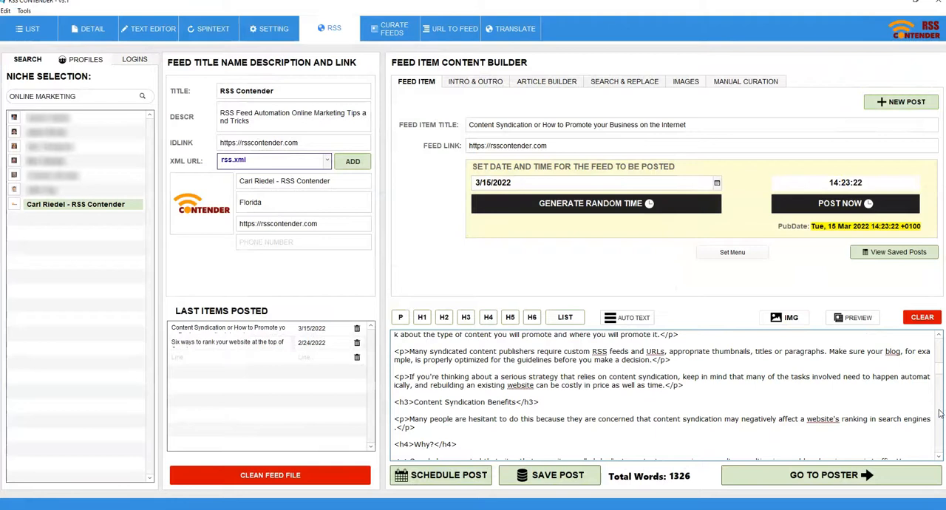
scroll(down, 3)
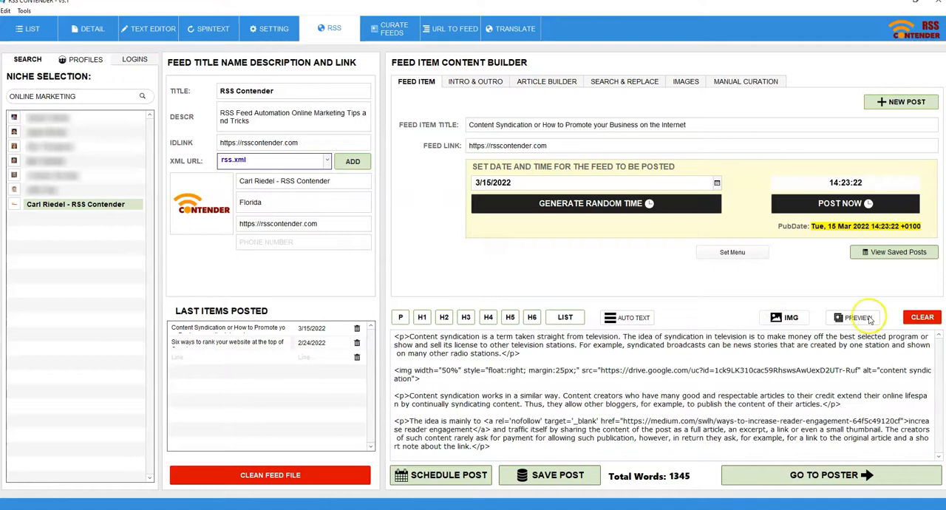
click(856, 317)
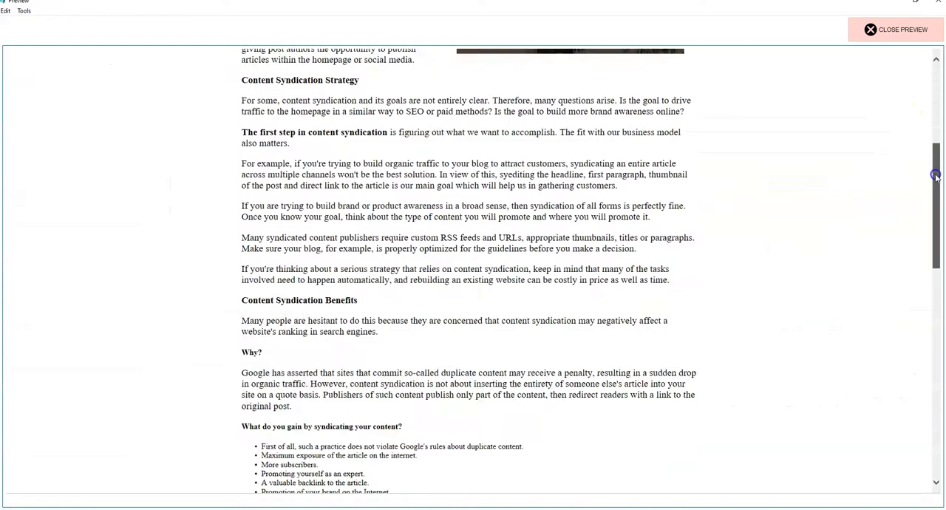
scroll(down, 3)
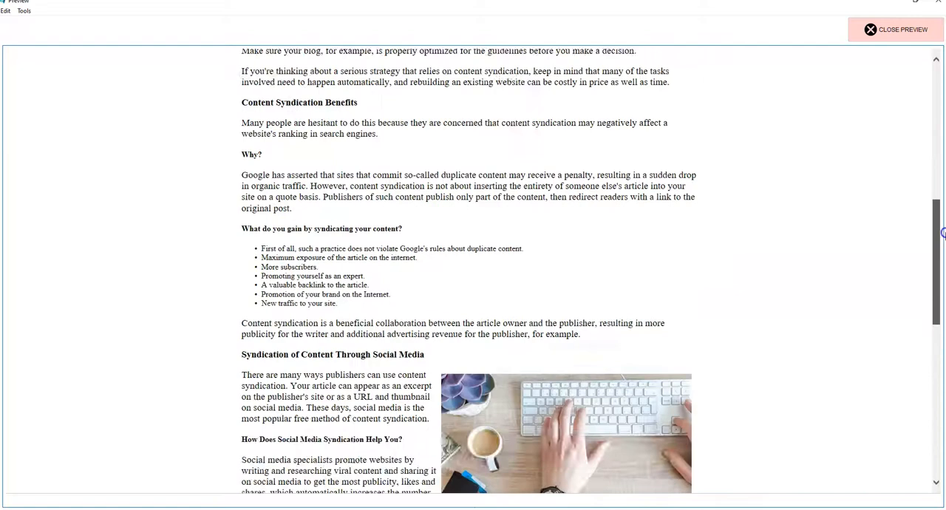
scroll(up, 3)
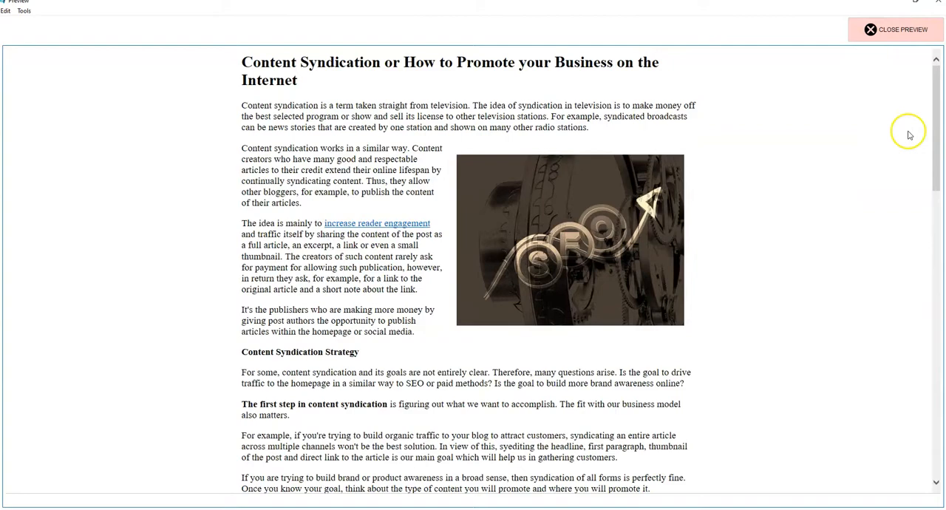
Schedule the Content Syndication post and start the timer so posting shows as active
click(896, 30)
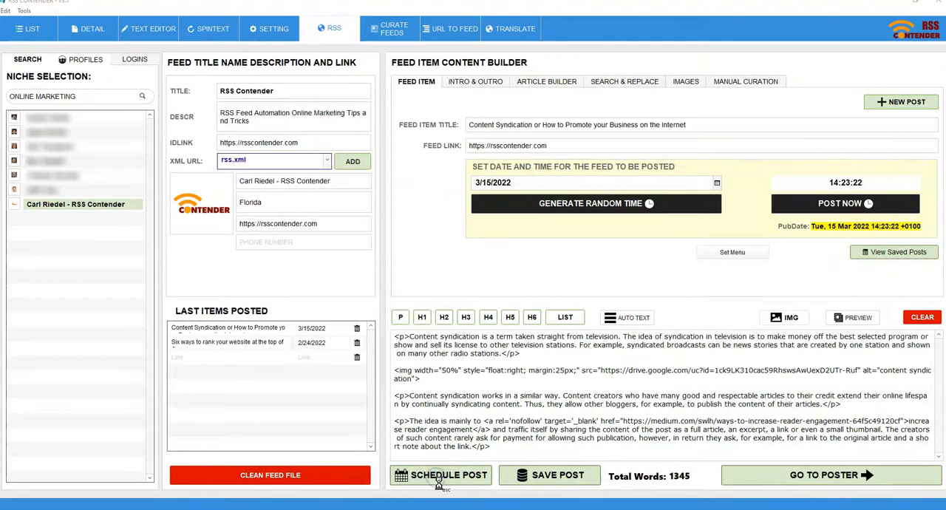
click(922, 316)
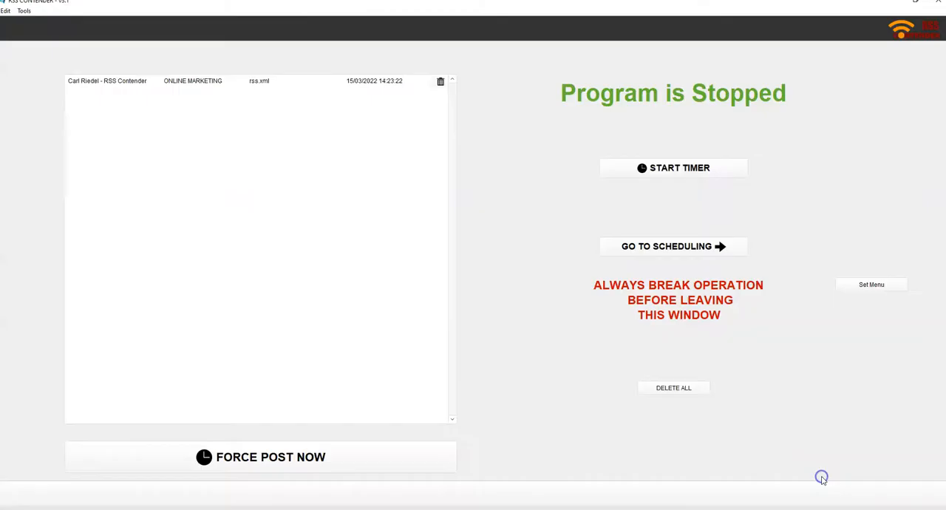
click(673, 168)
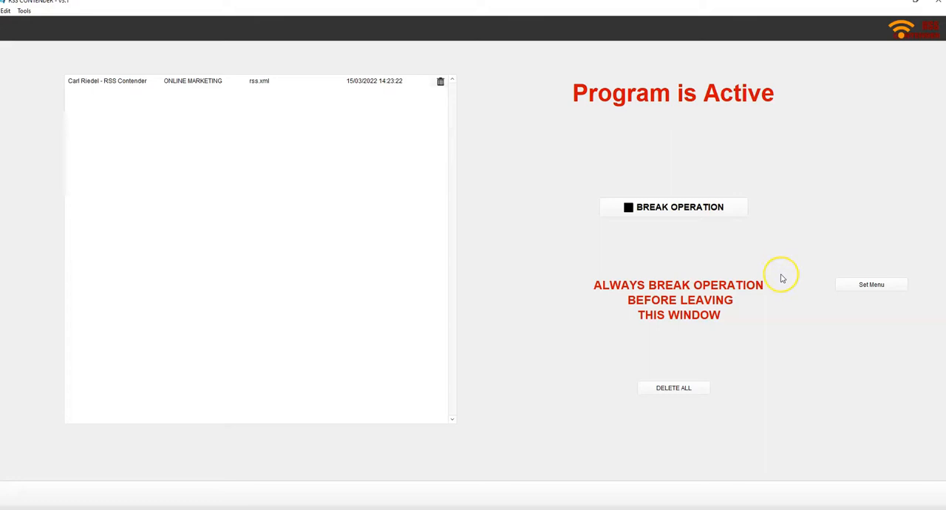
mouse_move(782, 278)
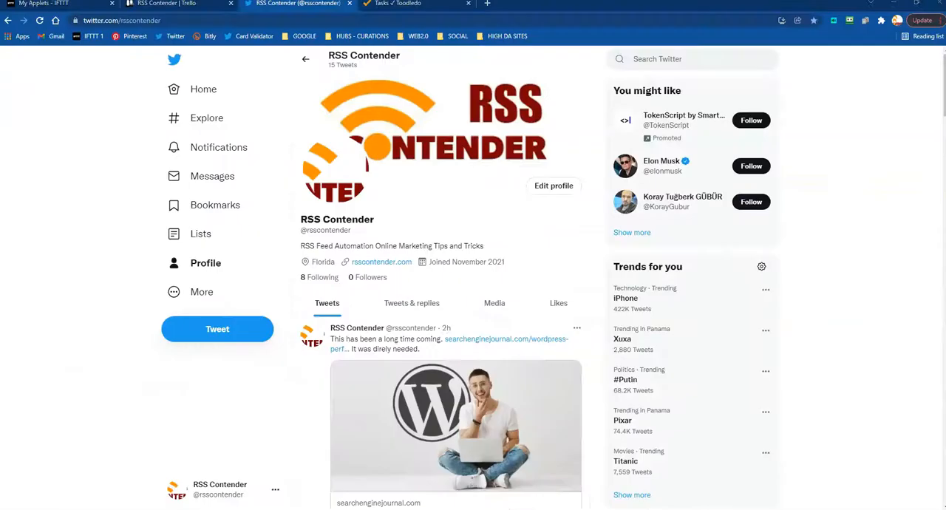
Show the Make My Organization dashboard with the active RSS-to-Blogger scenario
click(118, 21)
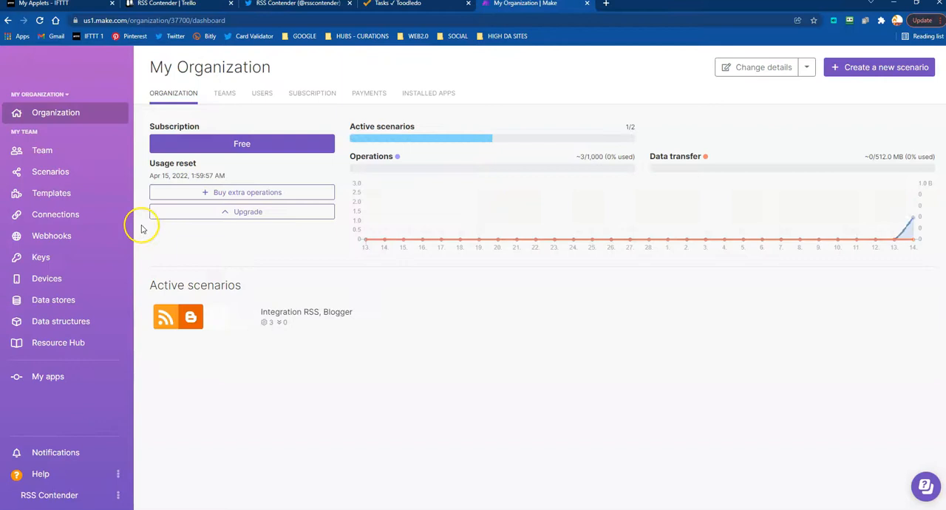
Review the Integration RSS, Blogger scenario's 180-minute schedule, then leave for a new tab
click(50, 172)
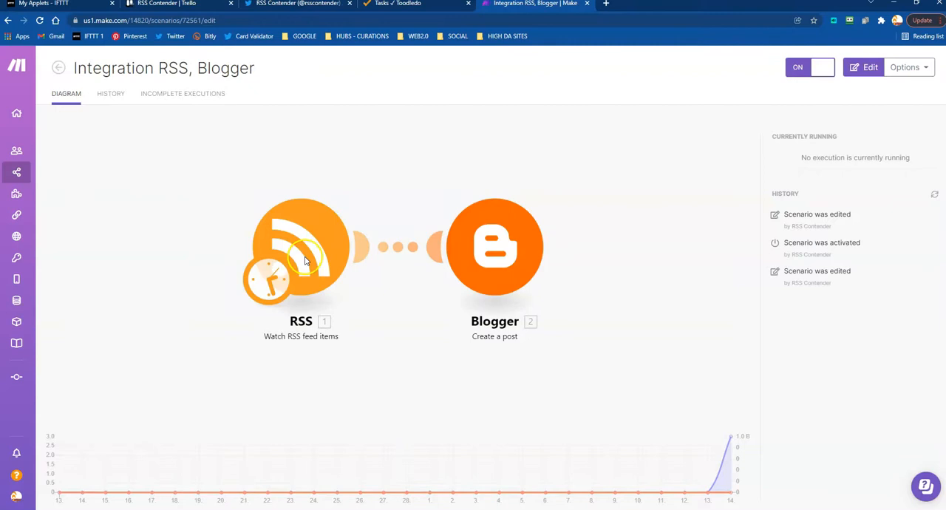
click(269, 280)
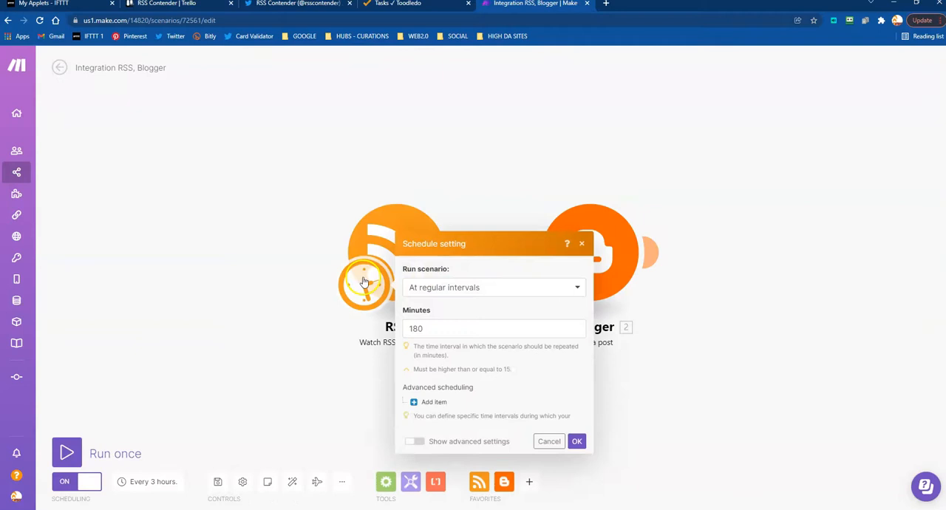
click(576, 440)
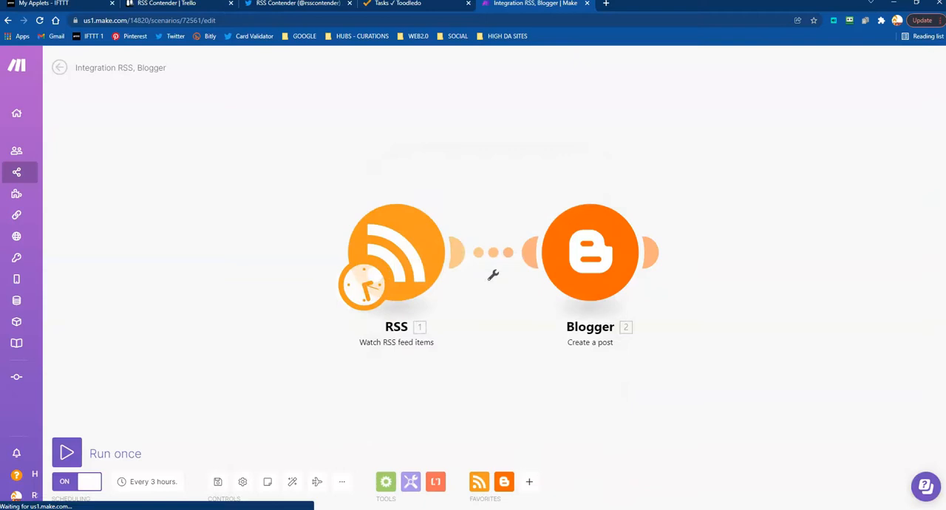
click(67, 452)
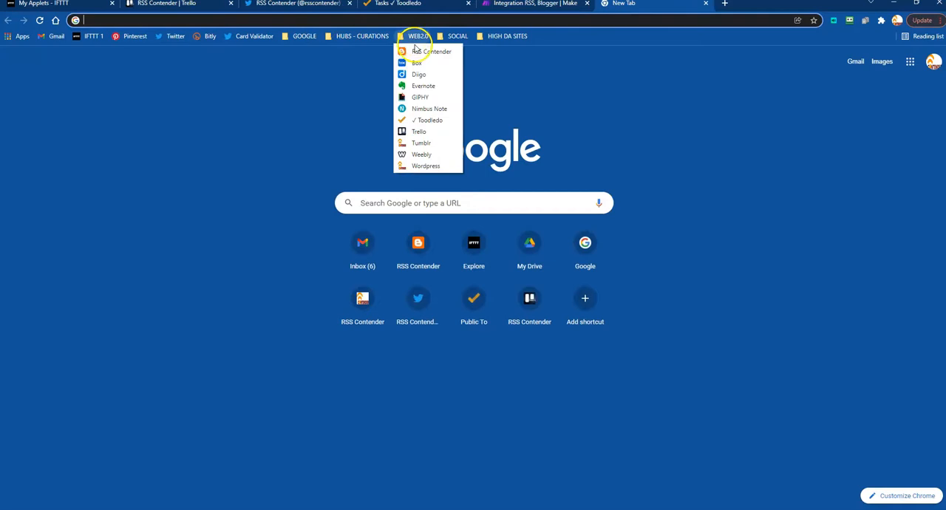
View the live Content Syndication post on the RSS Contender Blogger blog, scrolling through it
click(433, 51)
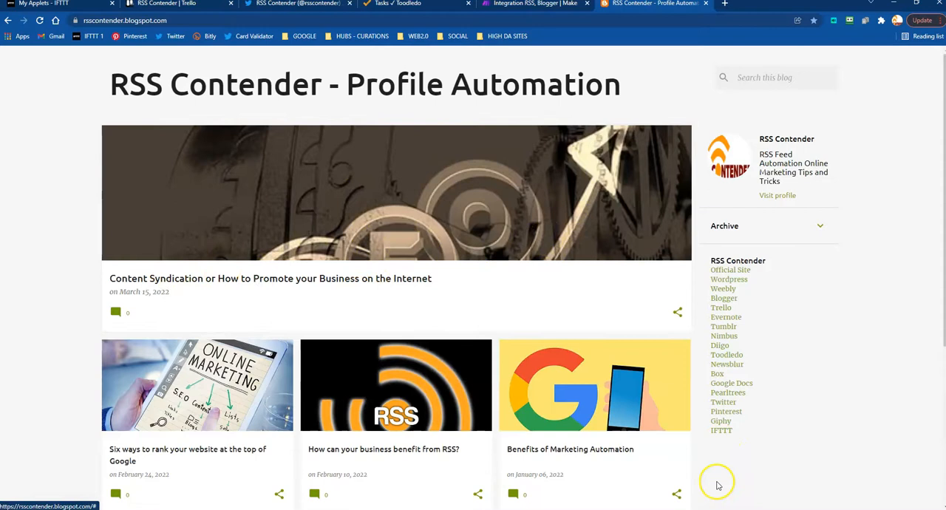
click(270, 278)
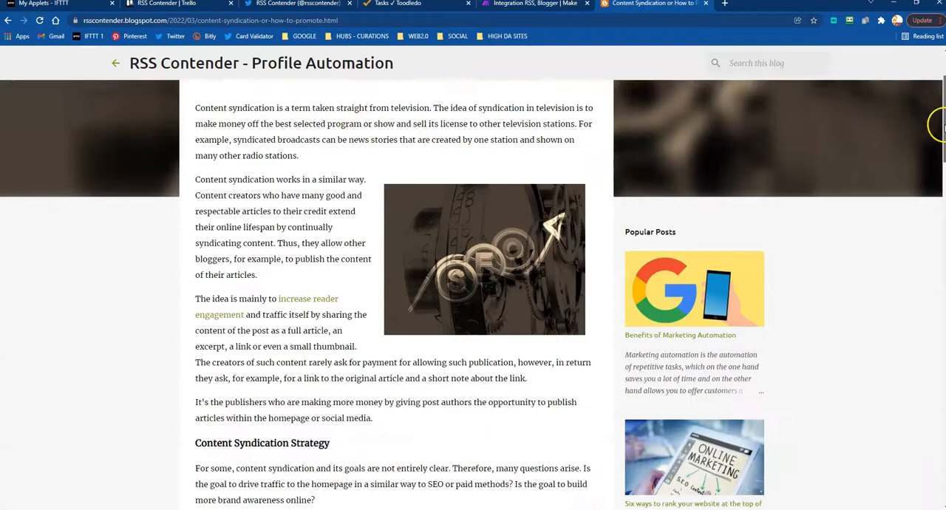
scroll(down, 3)
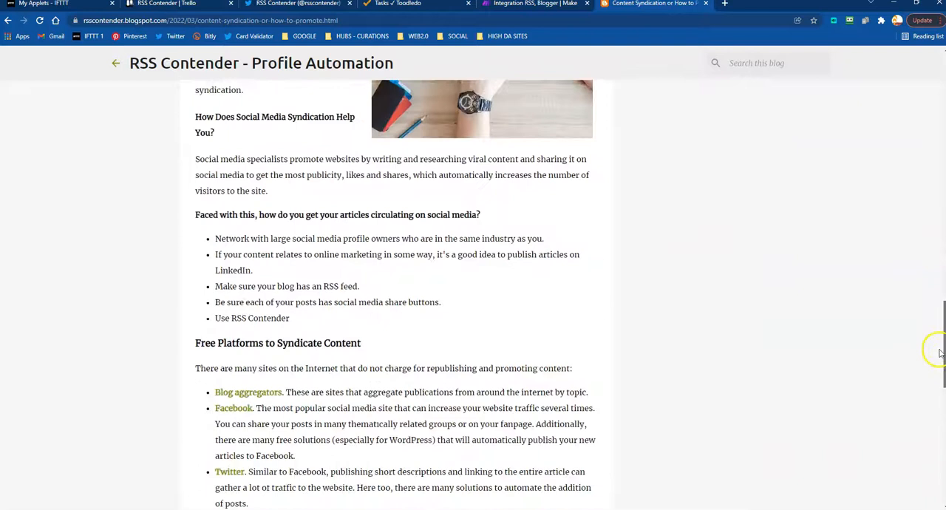
scroll(down, 3)
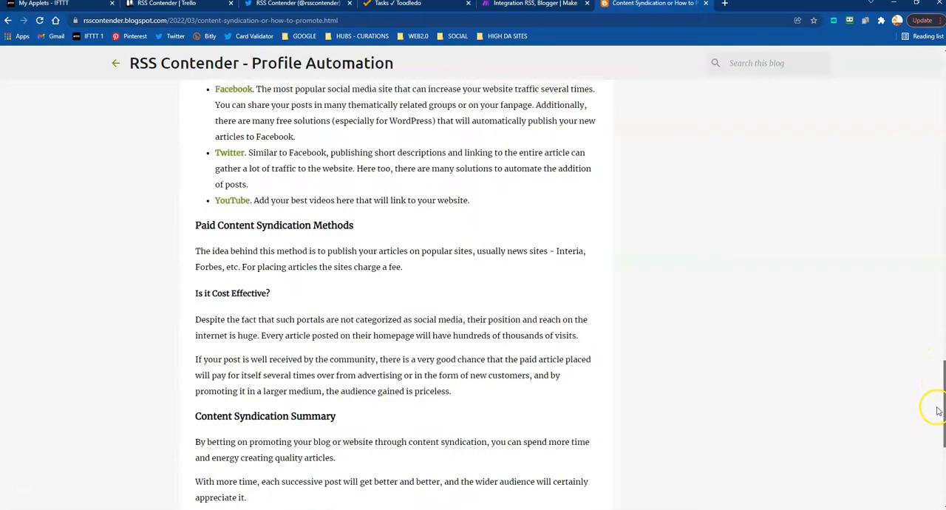
scroll(up, 3)
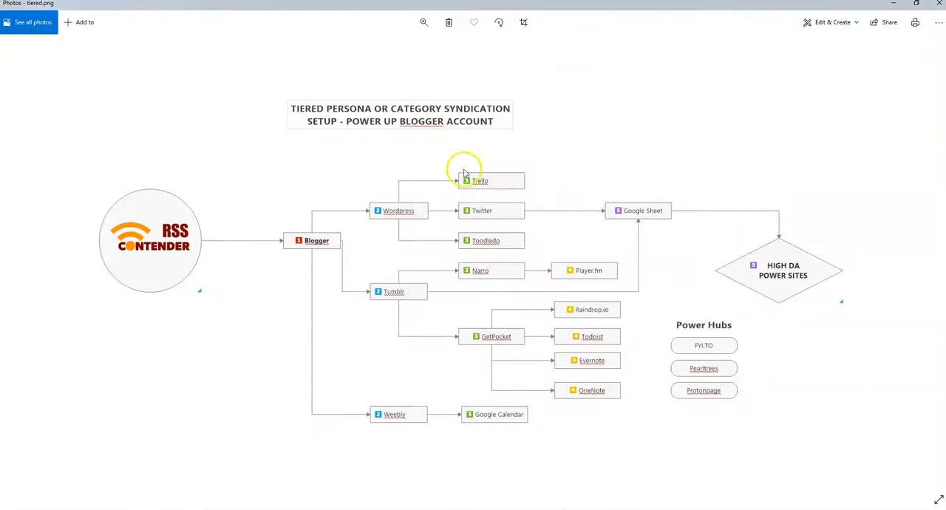
mouse_move(520, 235)
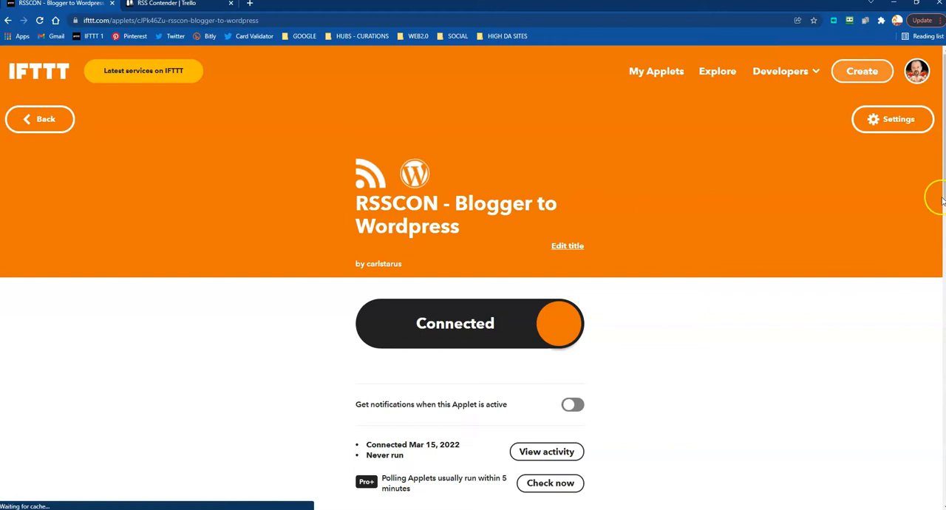
Run Check now on the Blogger-to-WordPress applet, confirm its activity, then show the WordPress site
scroll(down, 3)
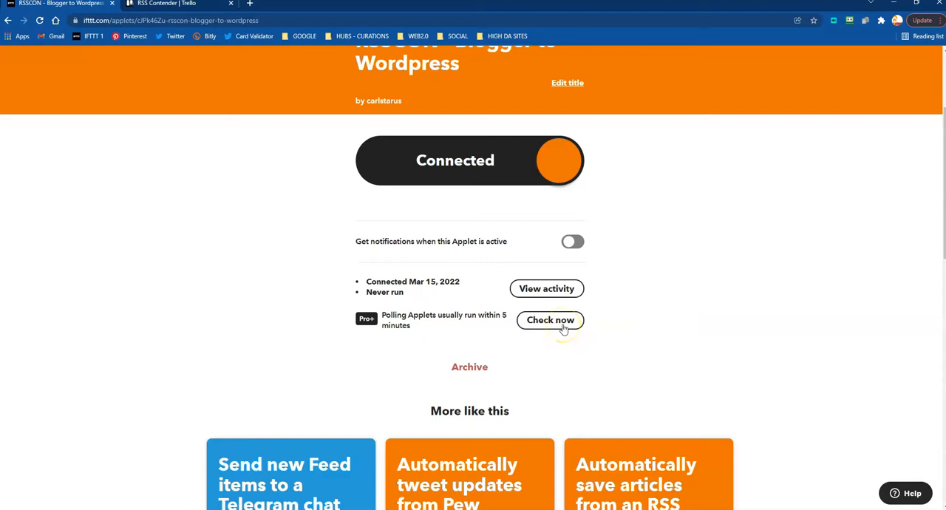
click(549, 320)
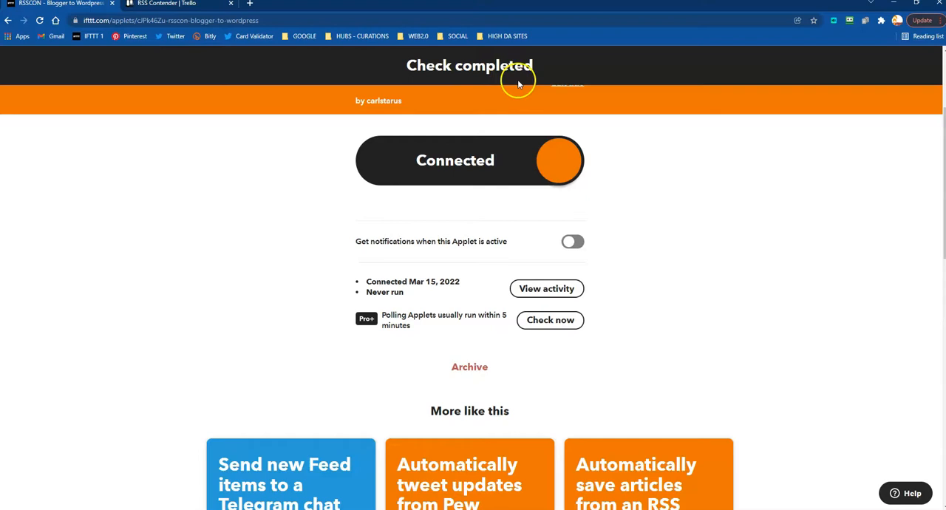
click(547, 288)
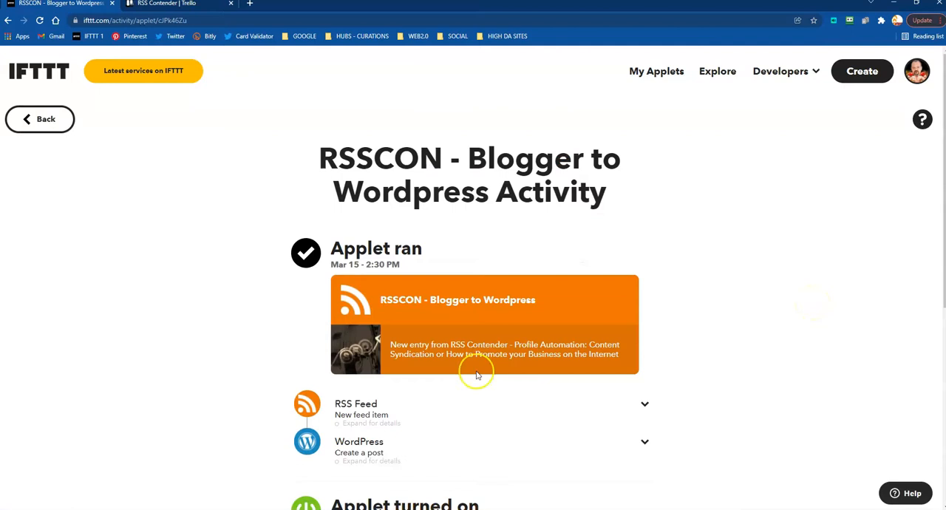
click(366, 3)
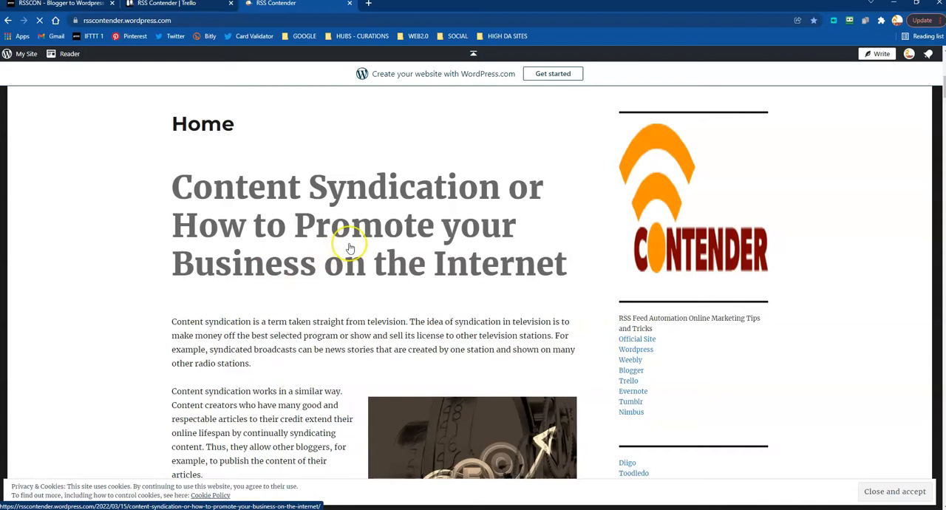
Read through the published Content Syndication post on the WordPress site
click(358, 225)
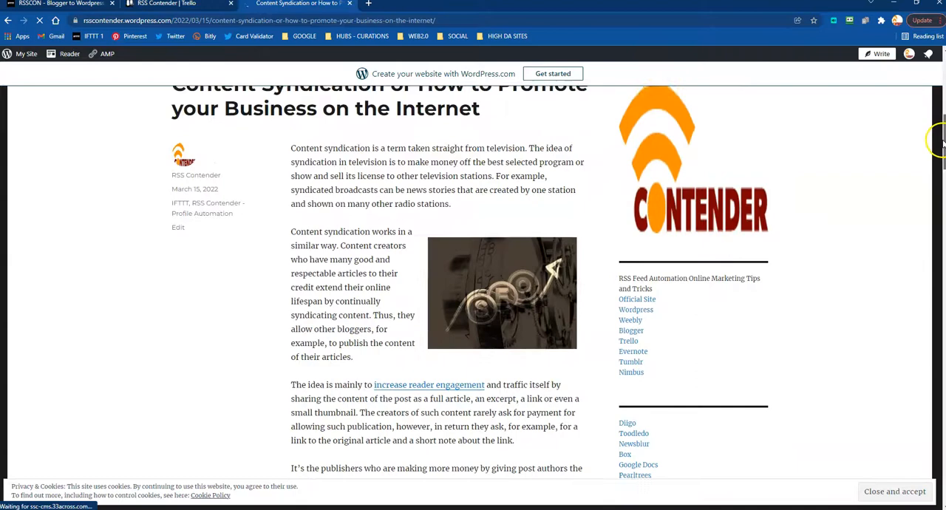
scroll(down, 3)
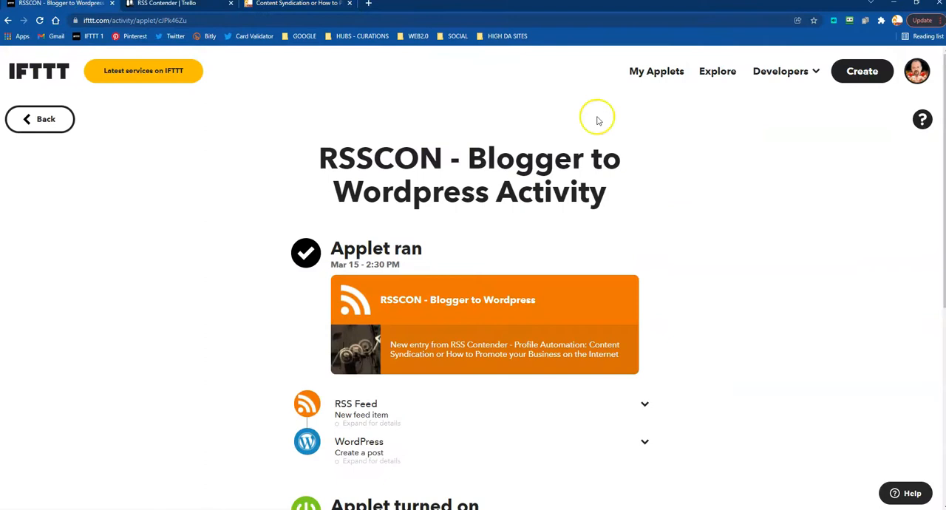
Run the RSSCON - Wordpress to Trello applet now and verify its activity shows a card created
click(656, 71)
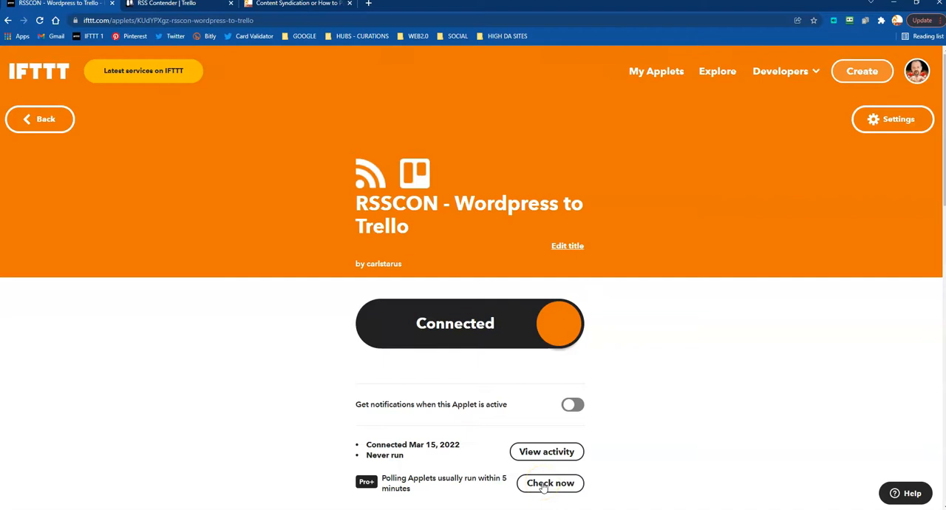
click(547, 453)
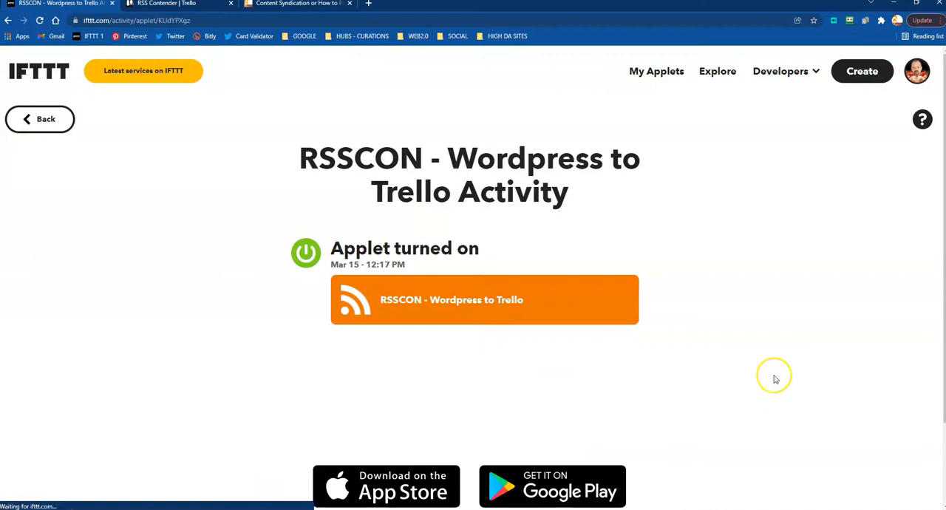
mouse_move(177, 239)
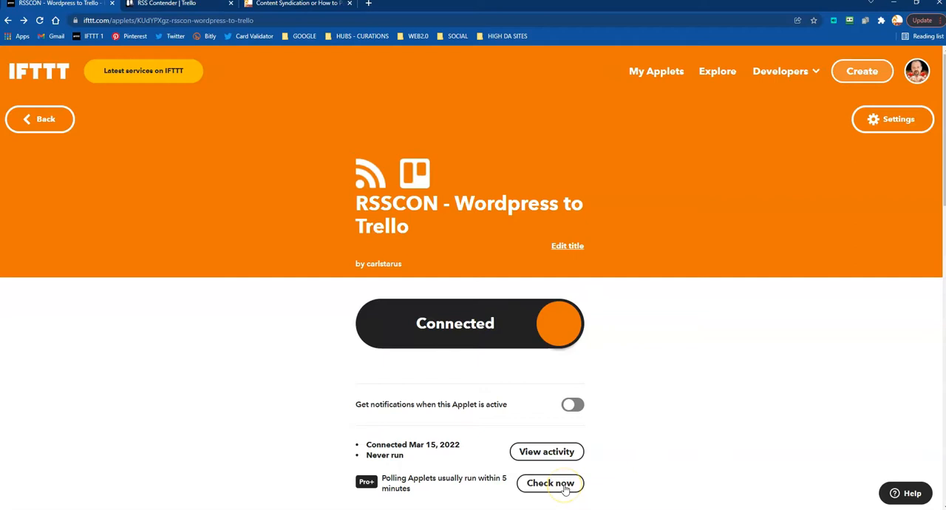
click(550, 482)
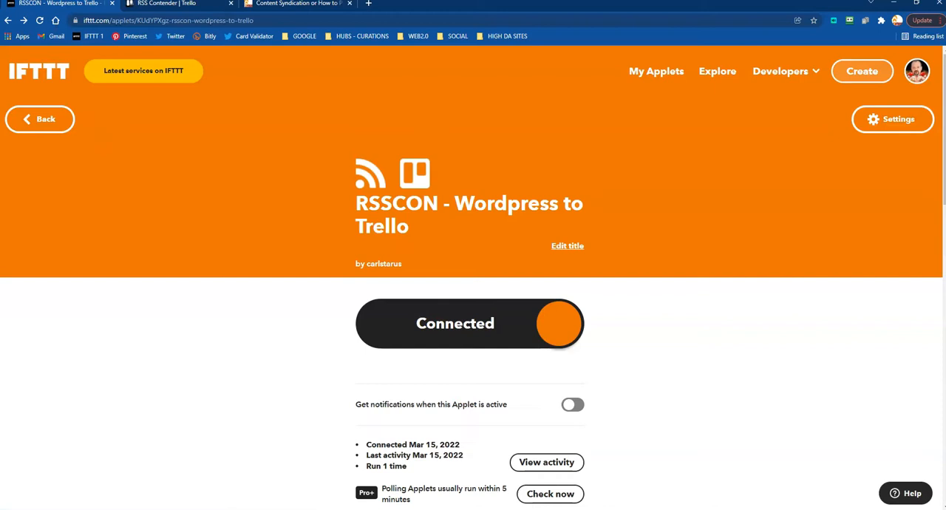
click(547, 461)
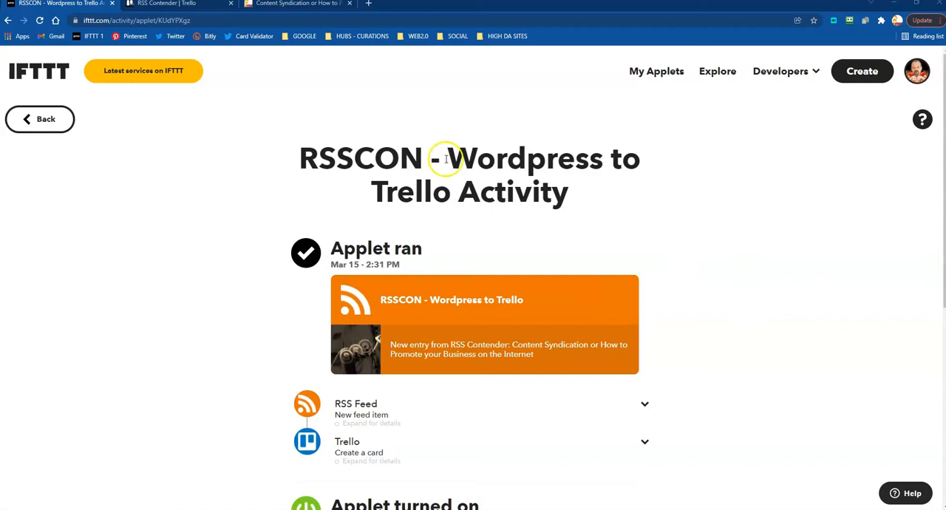
mouse_move(297, 53)
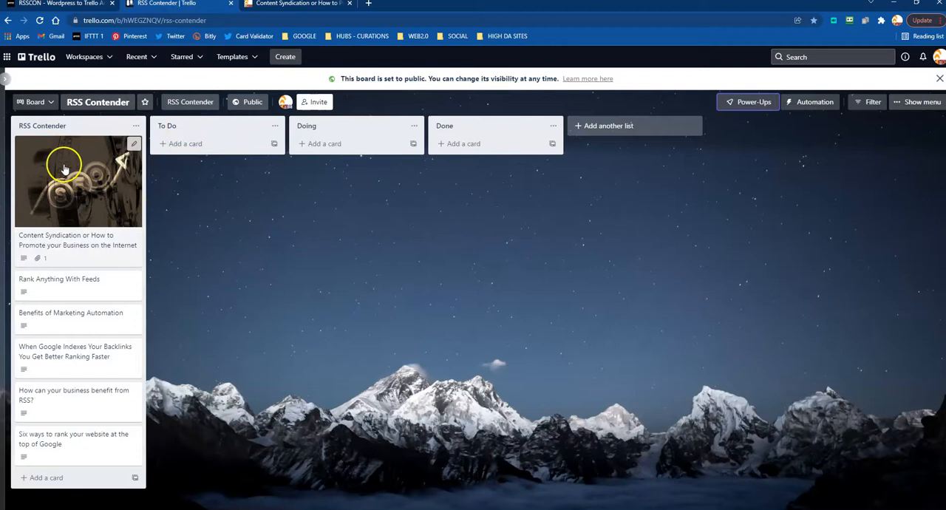
Read the full article description of the Content Syndication card in the RSS Contender list
click(67, 181)
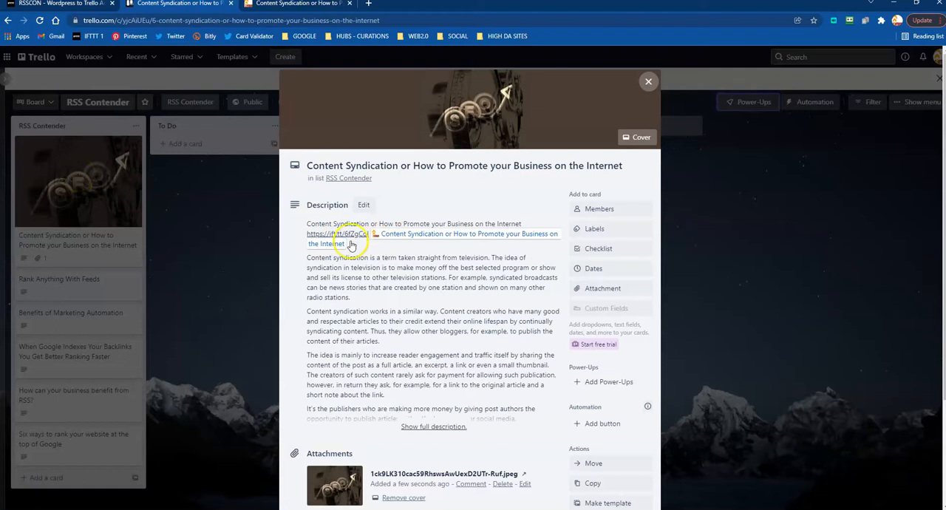
click(433, 426)
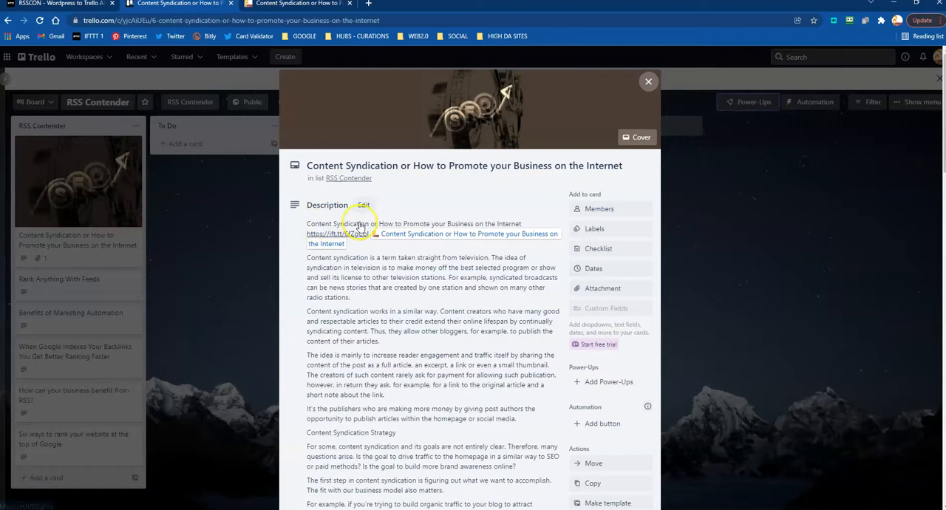
scroll(down, 3)
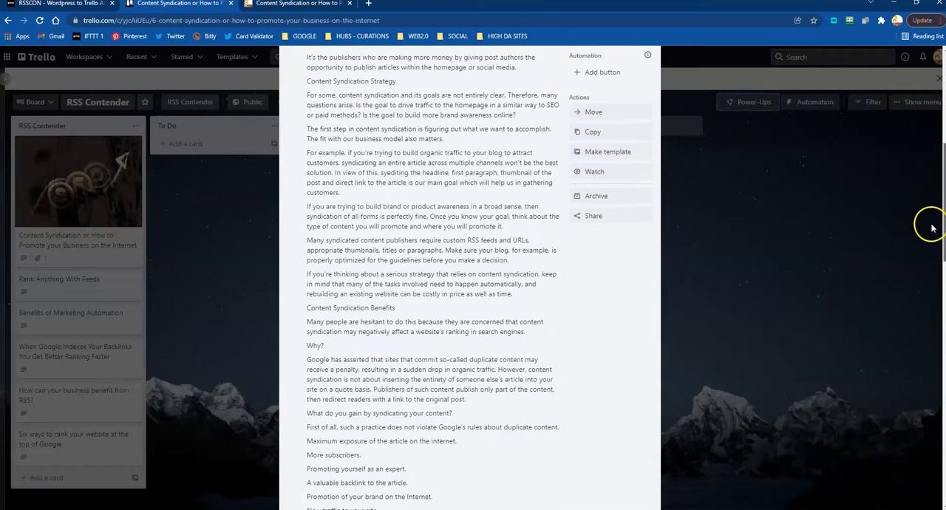
scroll(down, 3)
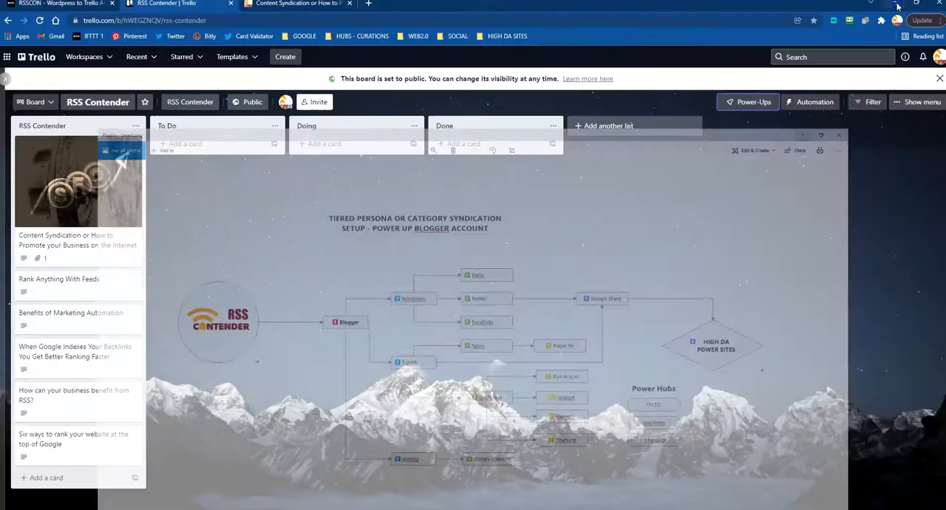
Run the RSSCON - Wordpress to Twitter applet now, then return to the WordPress site
click(59, 3)
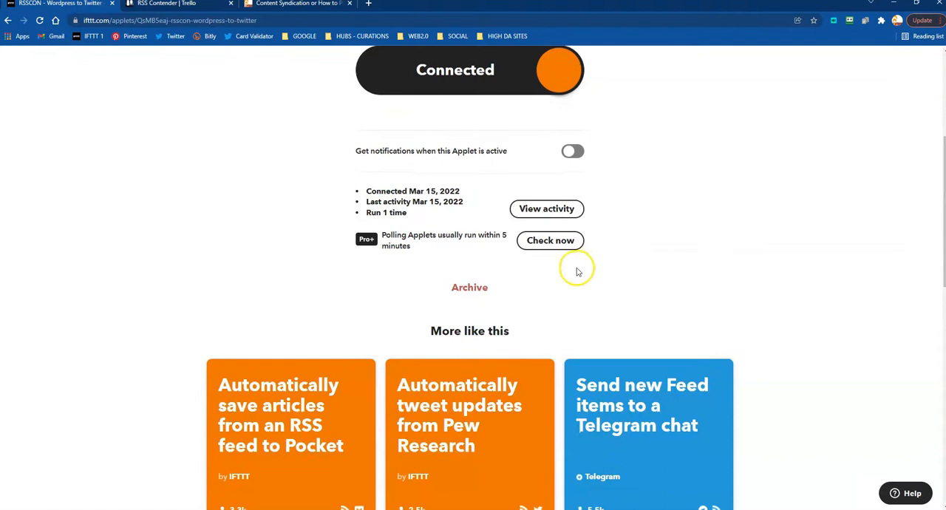
mouse_move(562, 249)
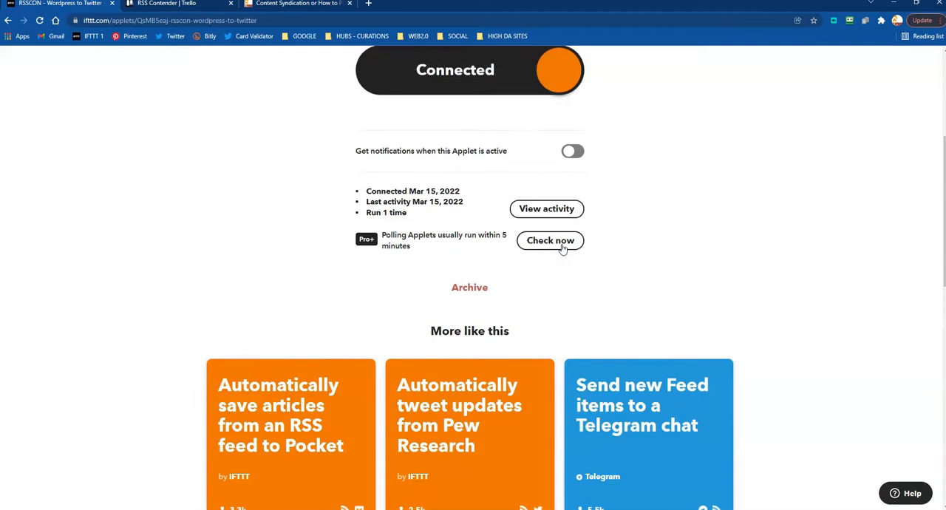
click(546, 208)
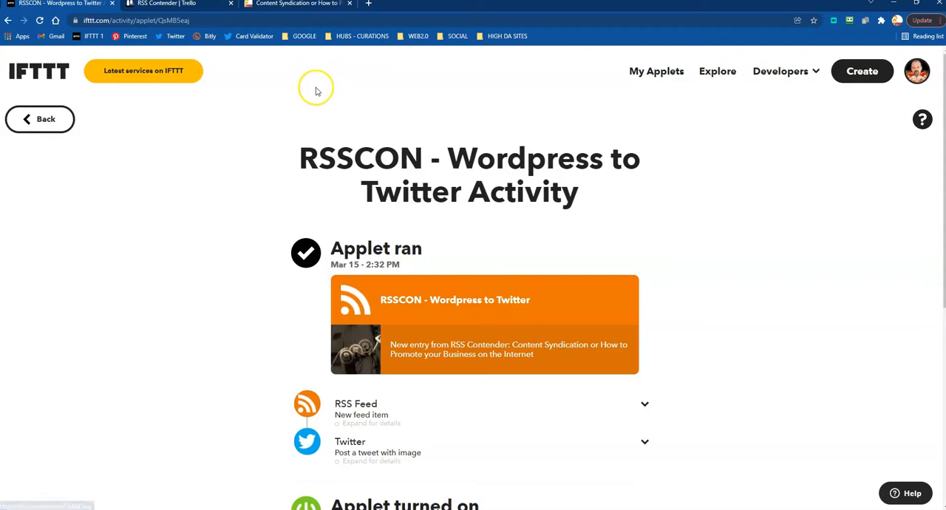
click(296, 3)
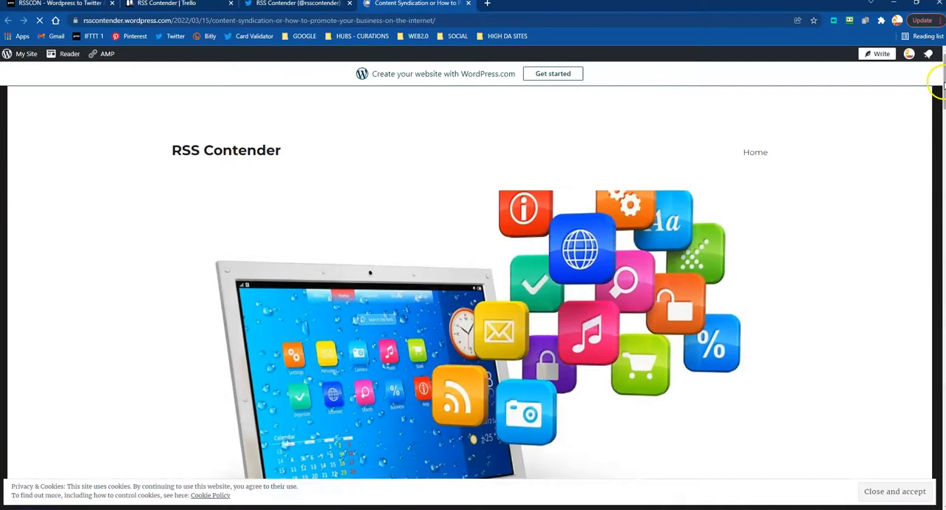
Review the WordPress post and return to the IFTTT My Applets list
scroll(down, 3)
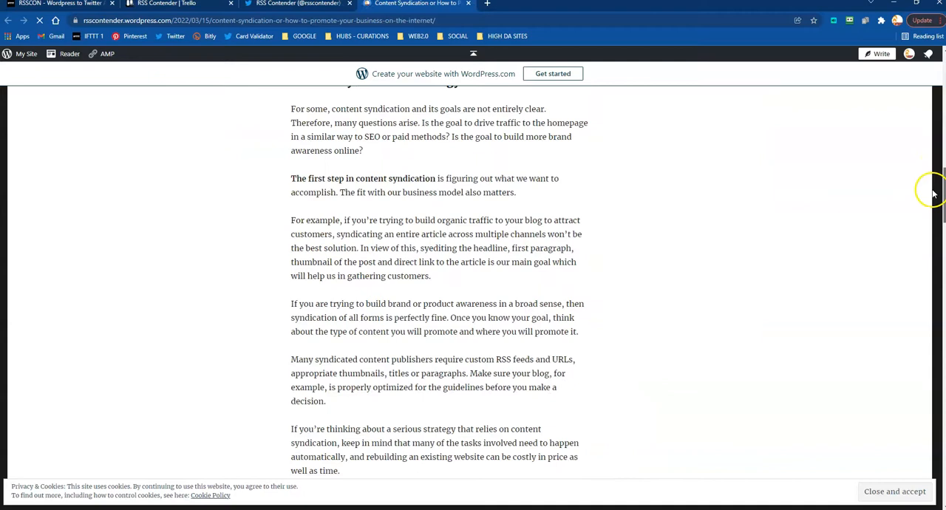
click(52, 3)
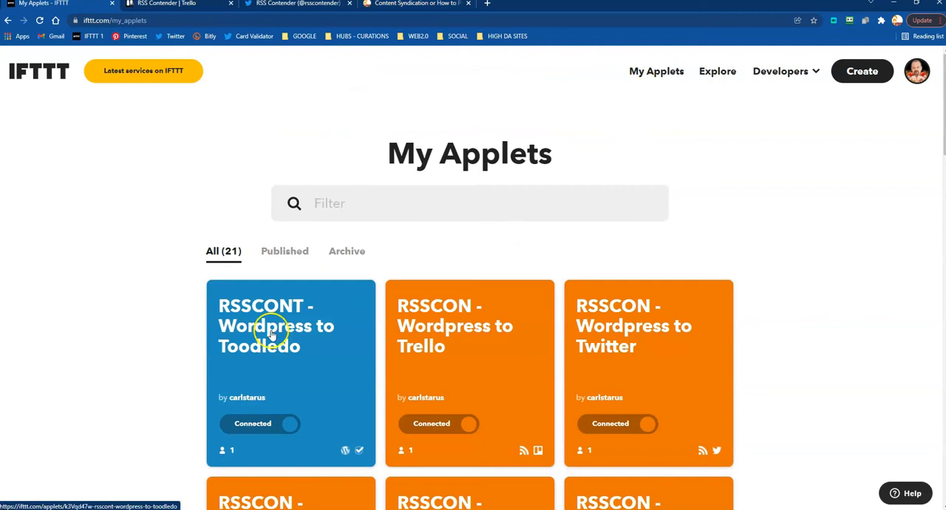
Make the RSSCONT - Wordpress to Toodledo applet check the feed now, twice
click(281, 333)
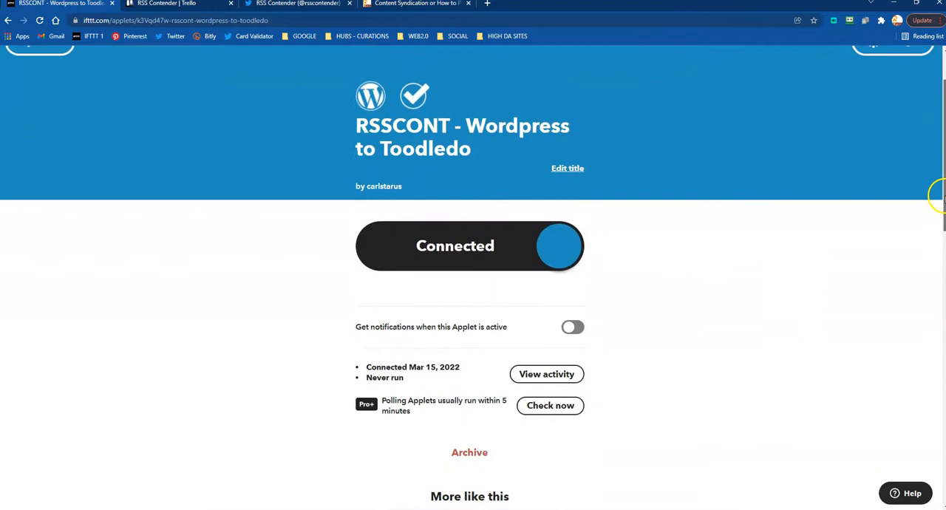
click(550, 405)
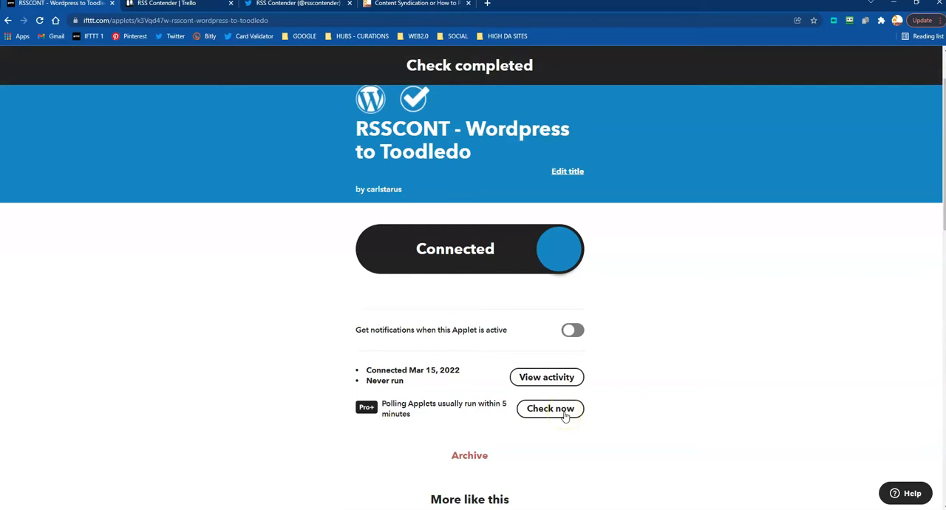
click(547, 377)
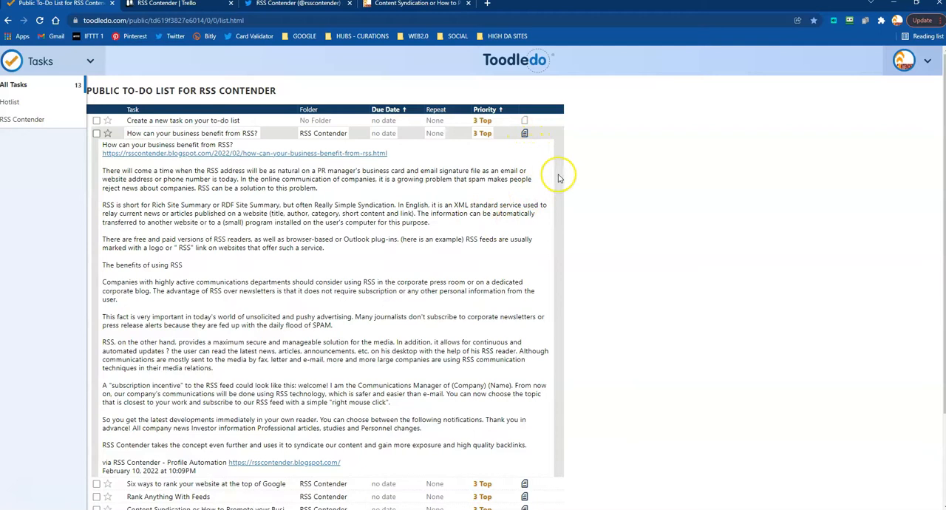
Expand the Content Syndication task in the RSS Contender folder and read its full note
click(22, 118)
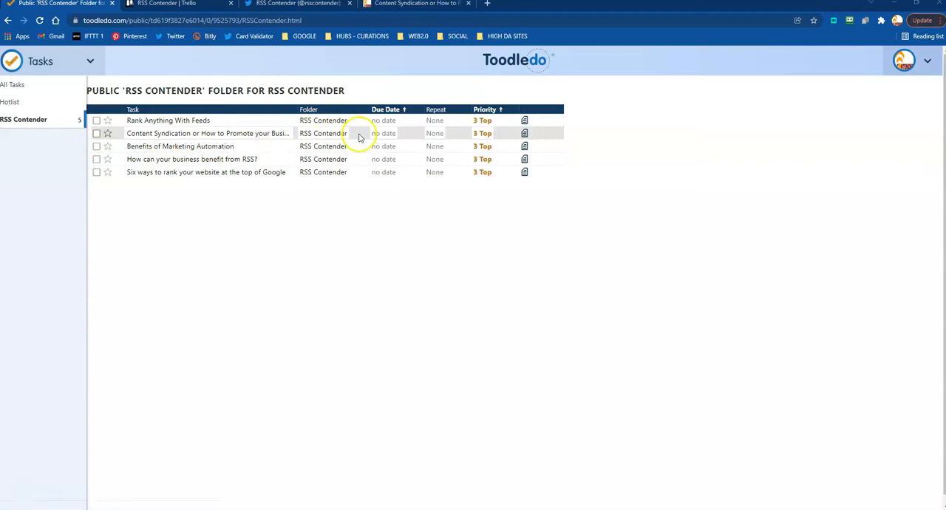
mouse_move(279, 136)
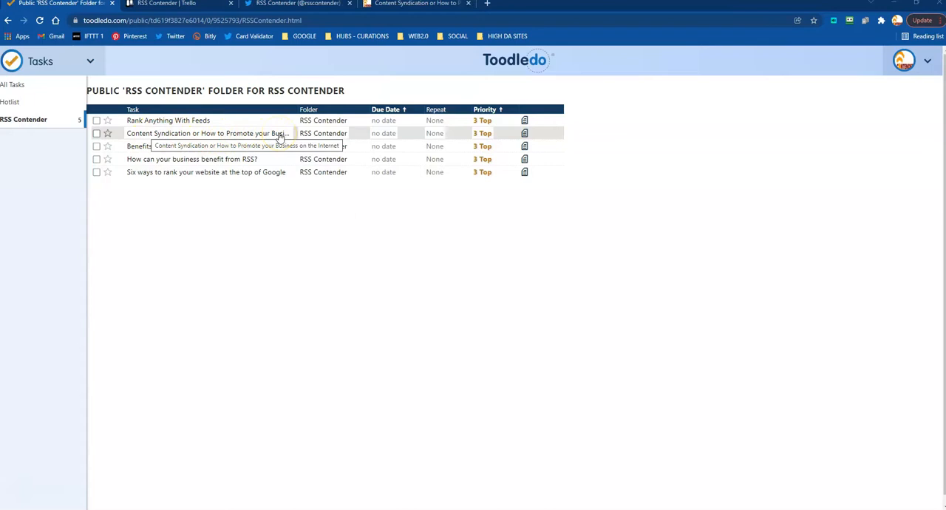
click(207, 133)
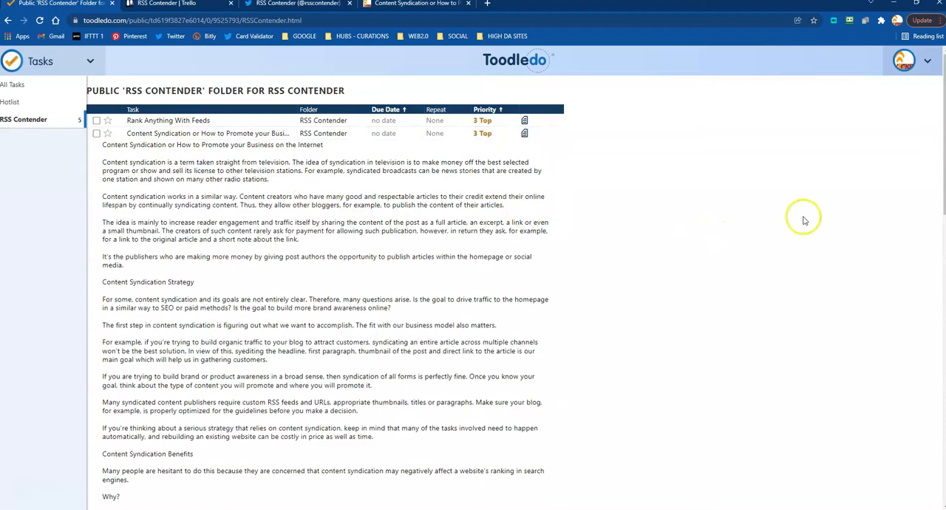
scroll(down, 3)
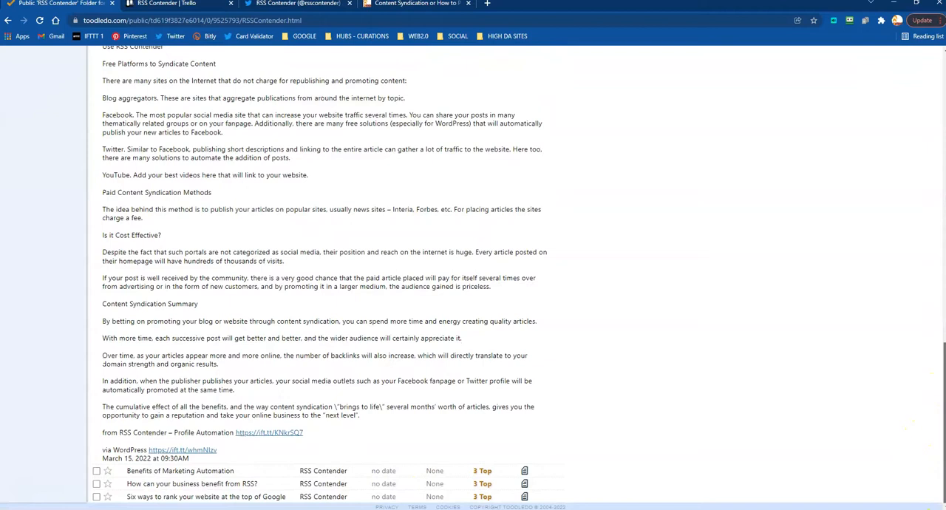
mouse_move(939, 372)
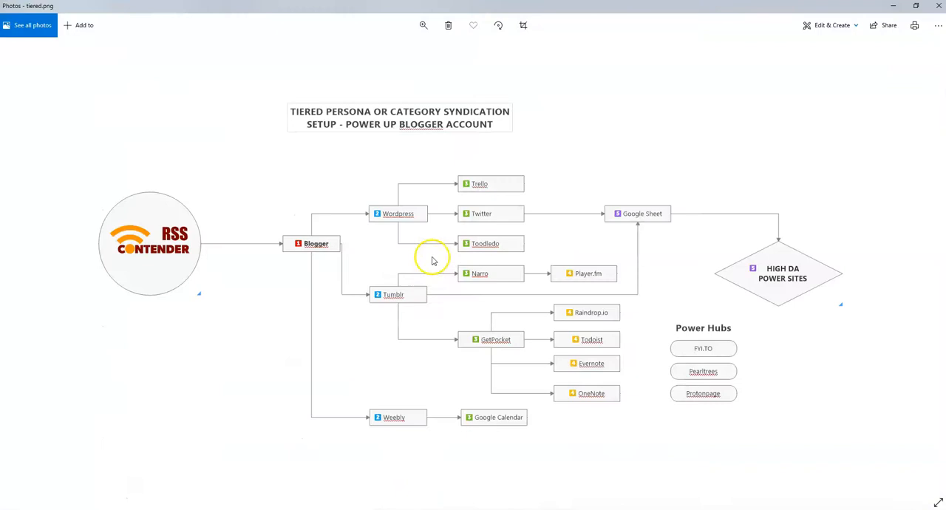
mouse_move(466, 268)
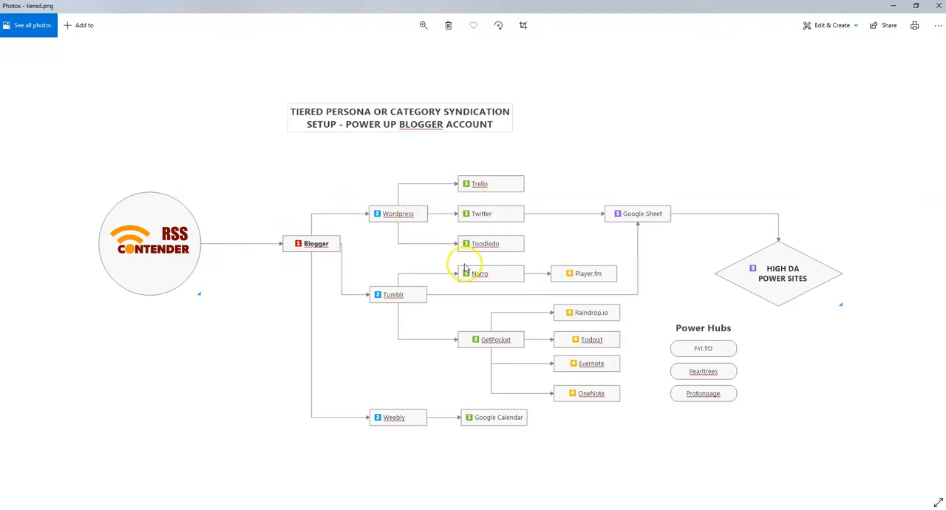
mouse_move(476, 319)
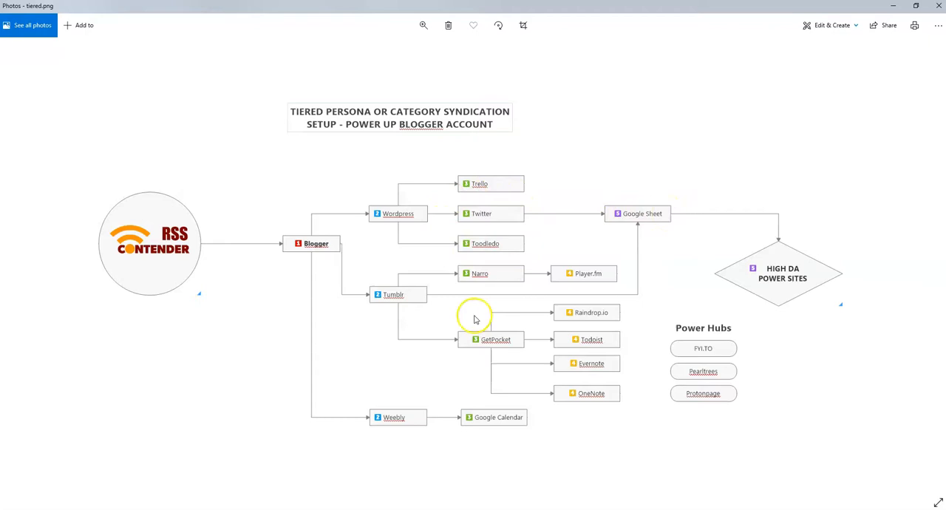